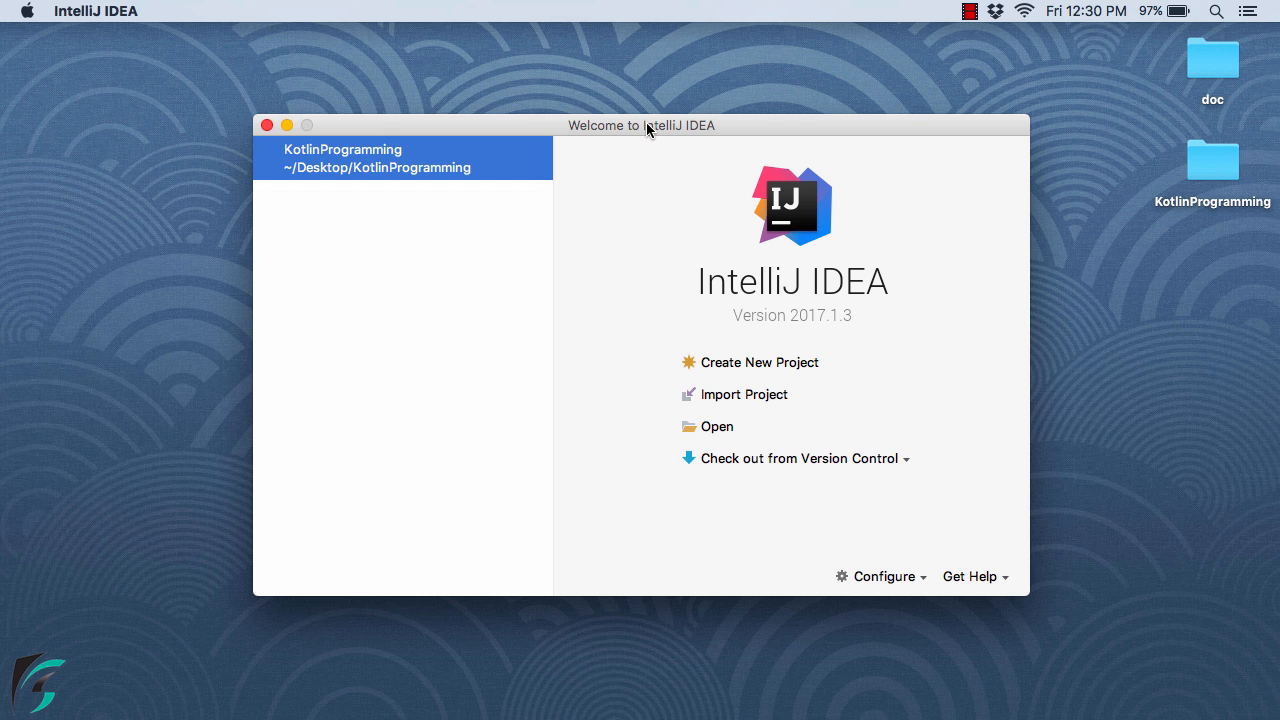
# Select the old KotlinProgramming folder on the desktop for removal
pyautogui.click(1212, 160)
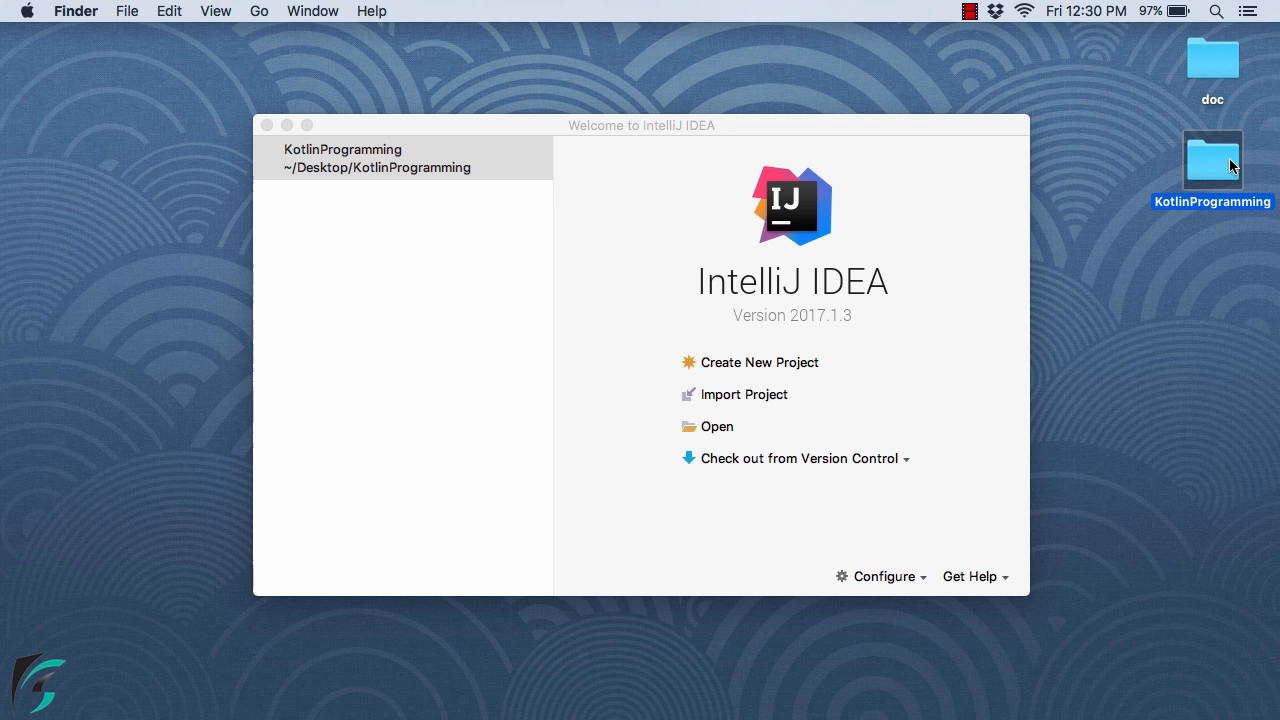
pyautogui.moveTo(1208, 166)
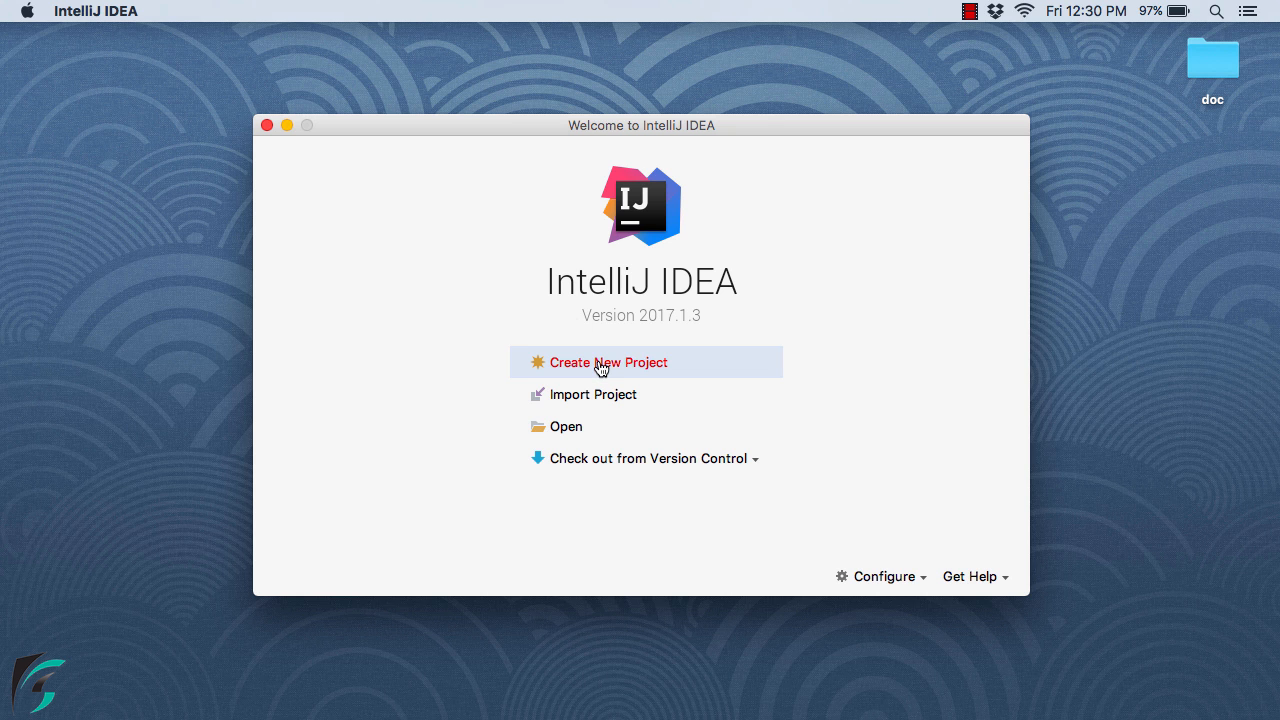
# Start a Kotlin (JVM) project named KotlinProgramming and review its ~/Desktop location
pyautogui.click(608, 362)
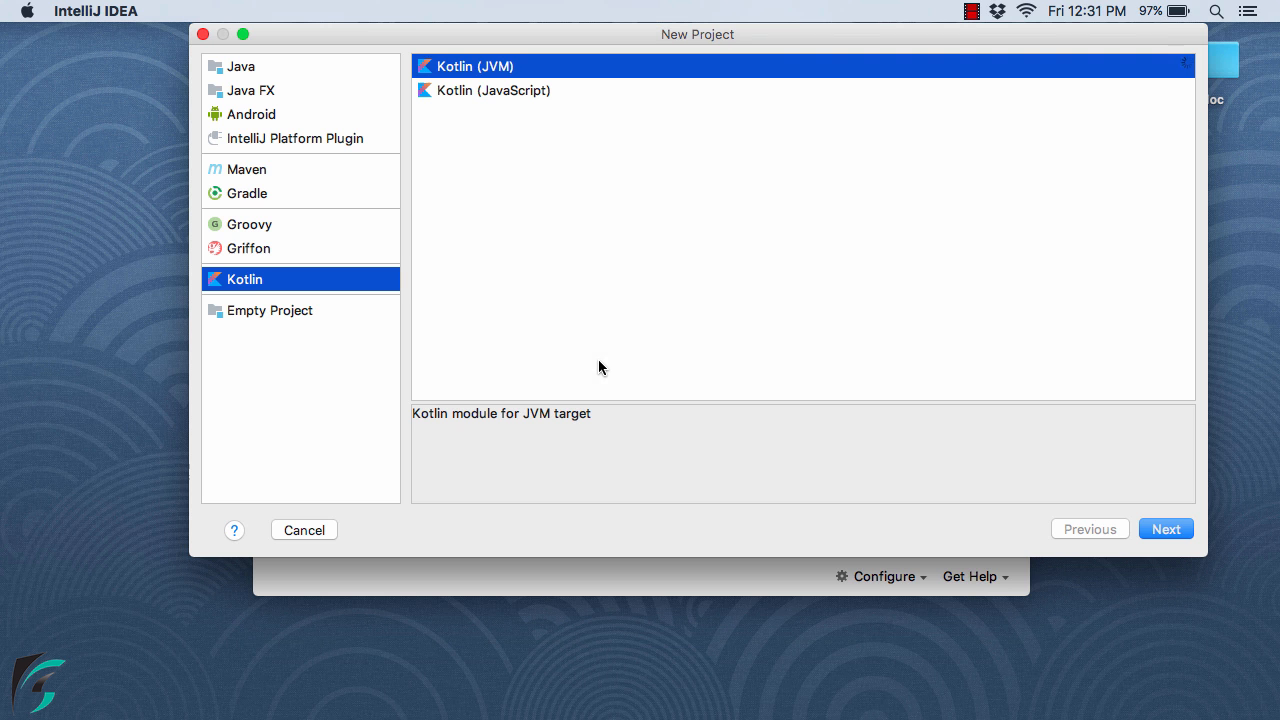
pyautogui.moveTo(251, 289)
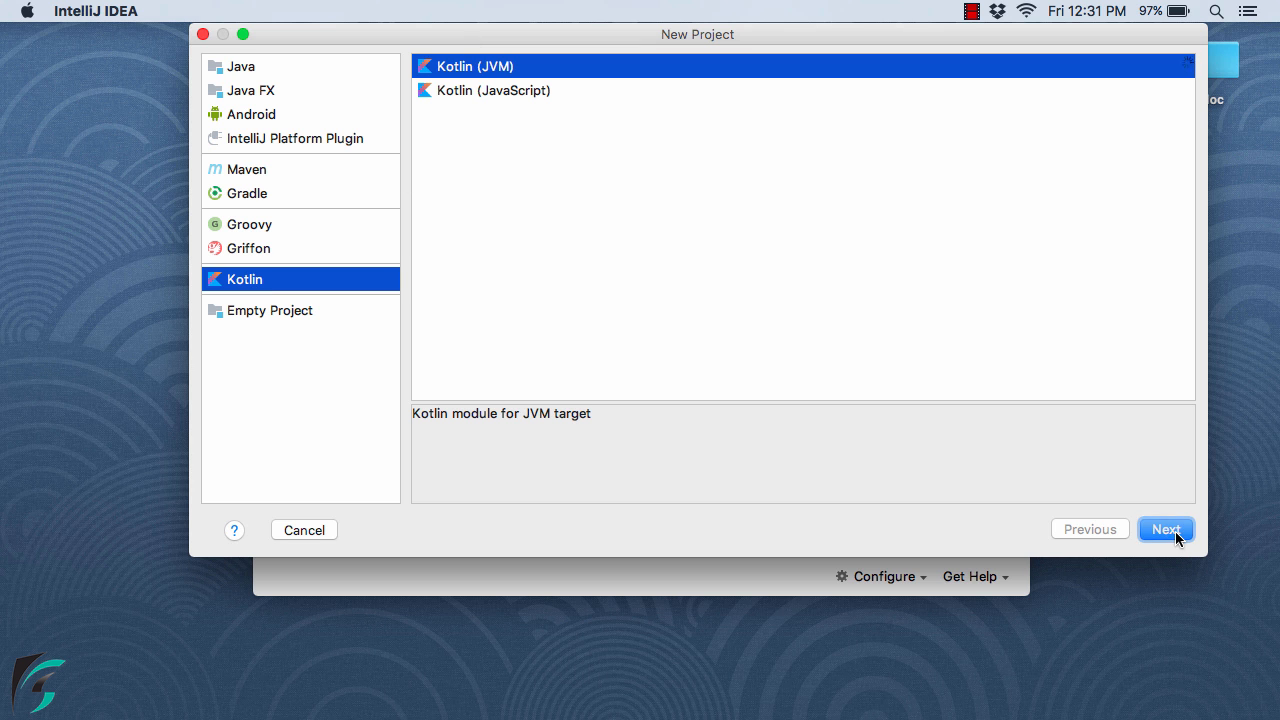
pyautogui.click(1165, 529)
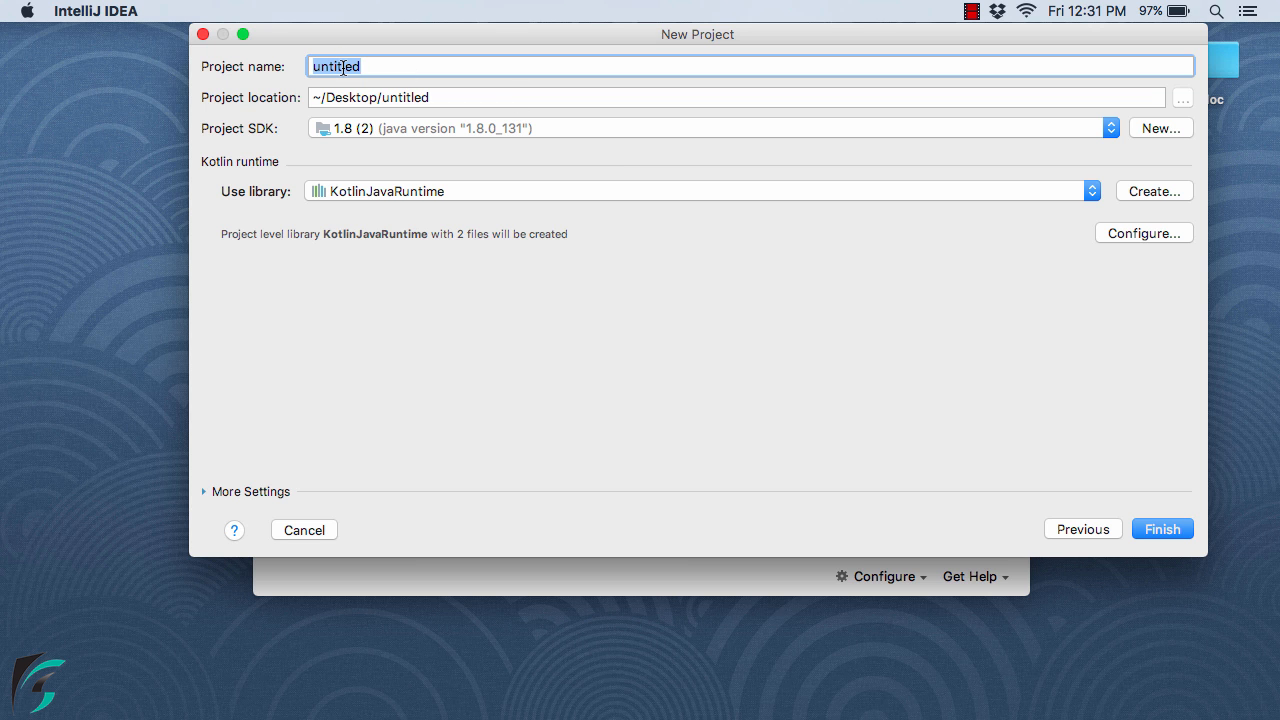
pyautogui.write('KotlinPro')
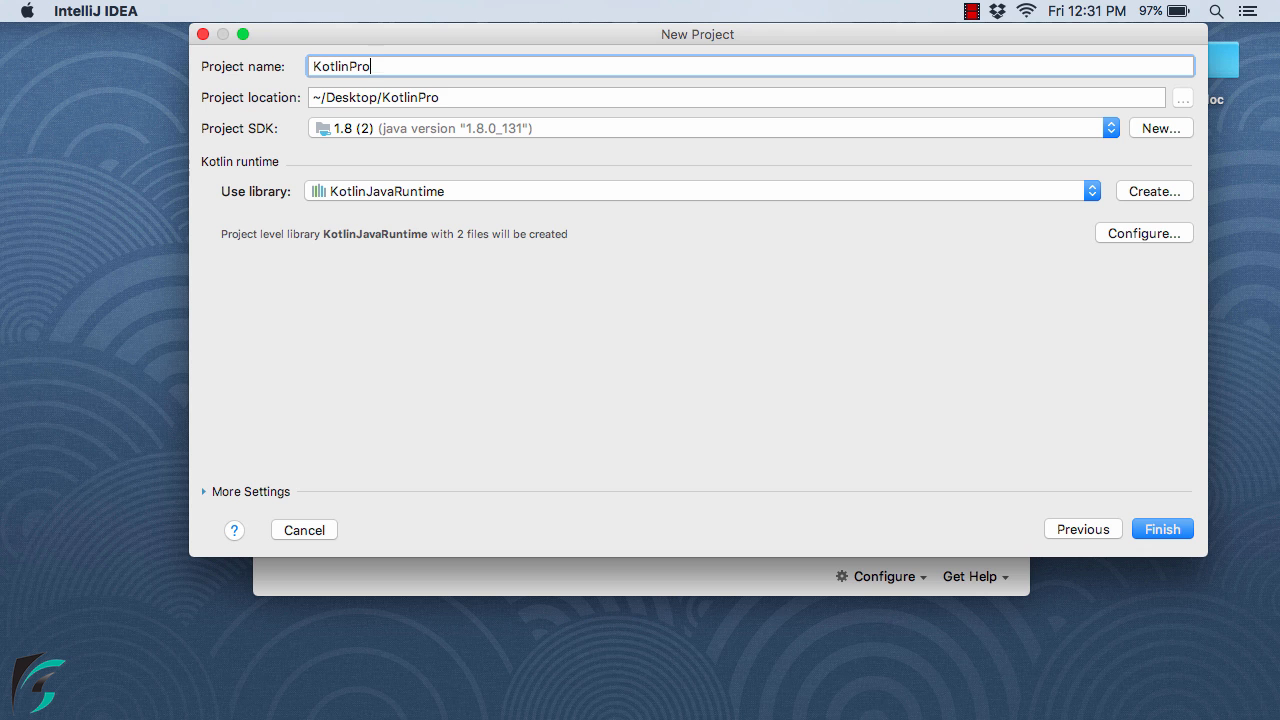
pyautogui.write('gramming')
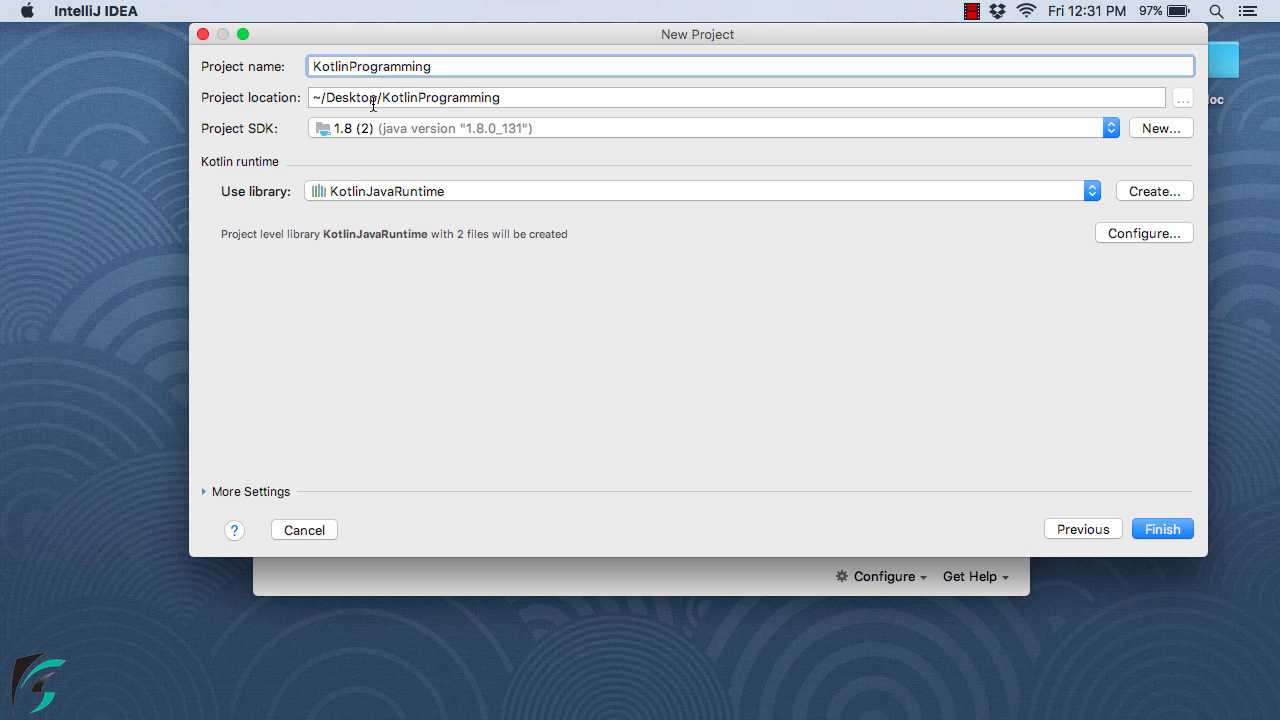
pyautogui.click(520, 97)
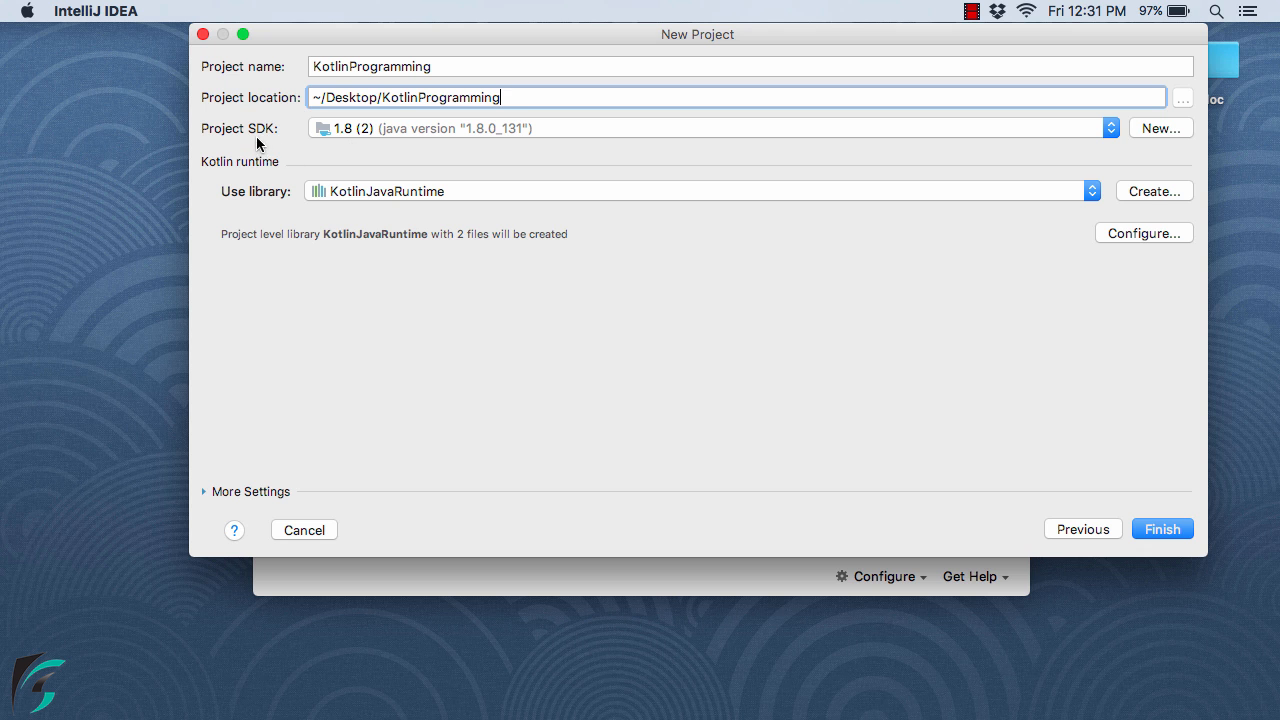
pyautogui.moveTo(357, 137)
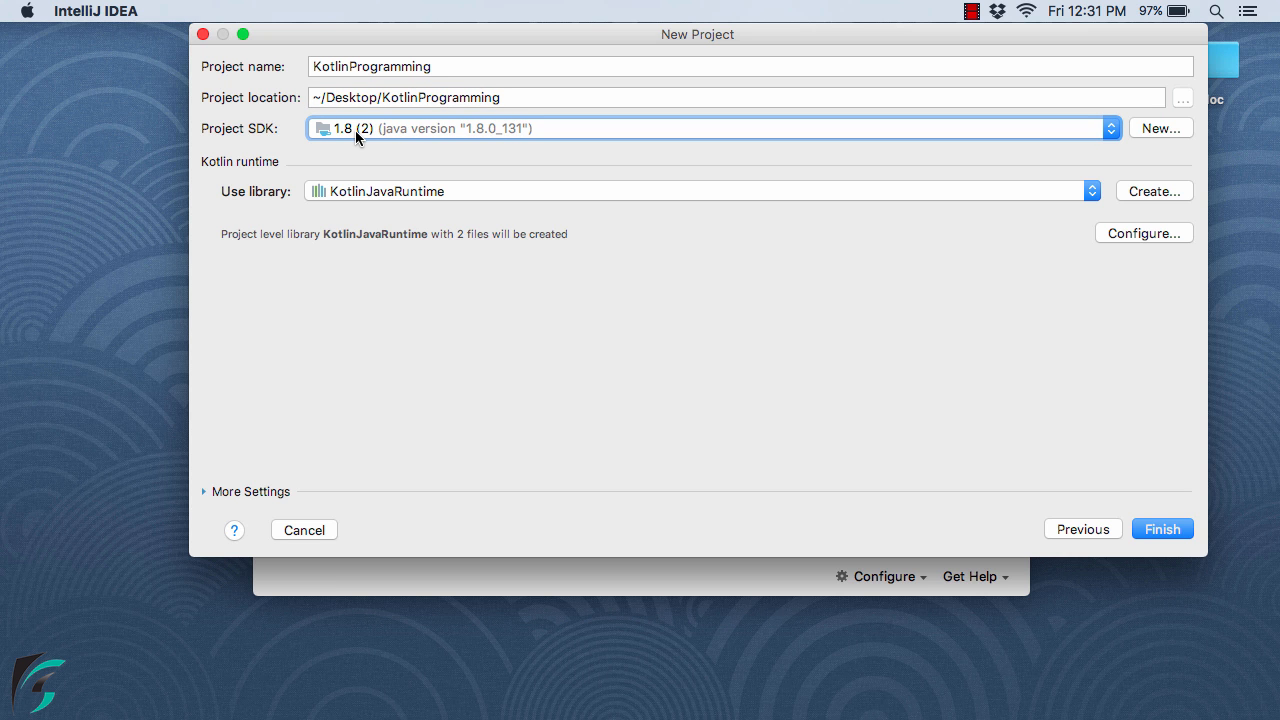
pyautogui.moveTo(653, 48)
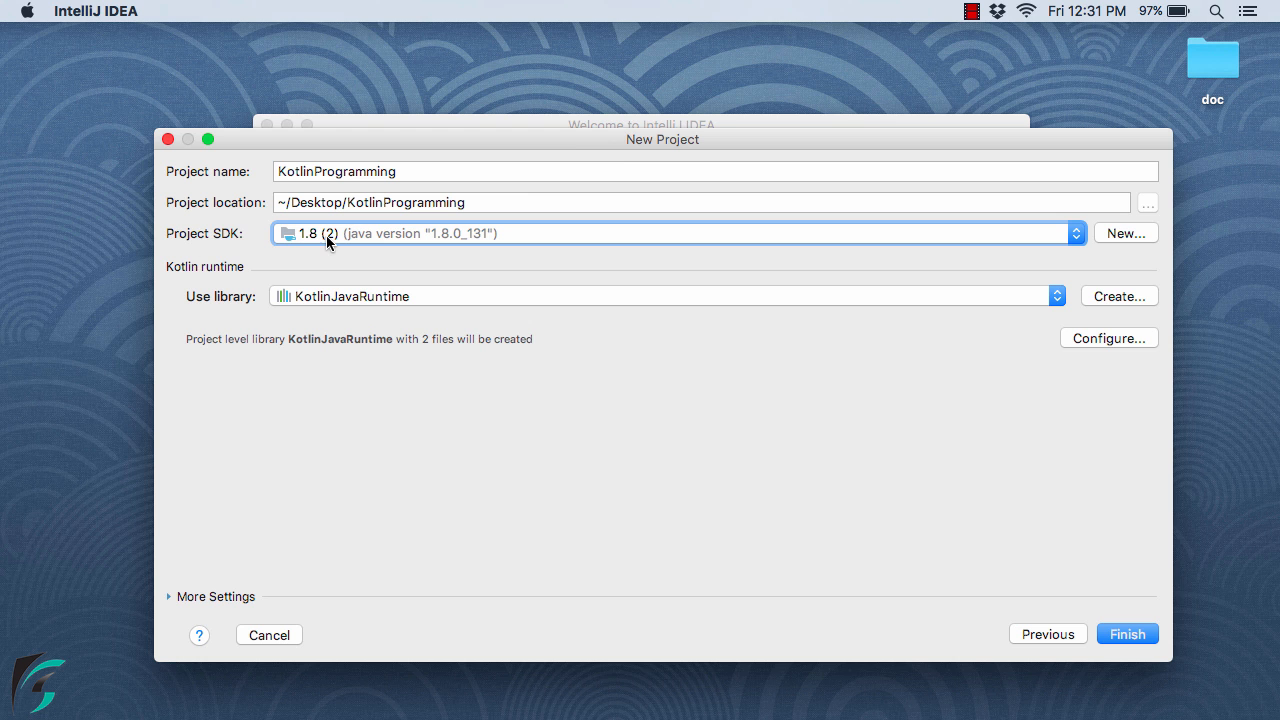
pyautogui.moveTo(401, 242)
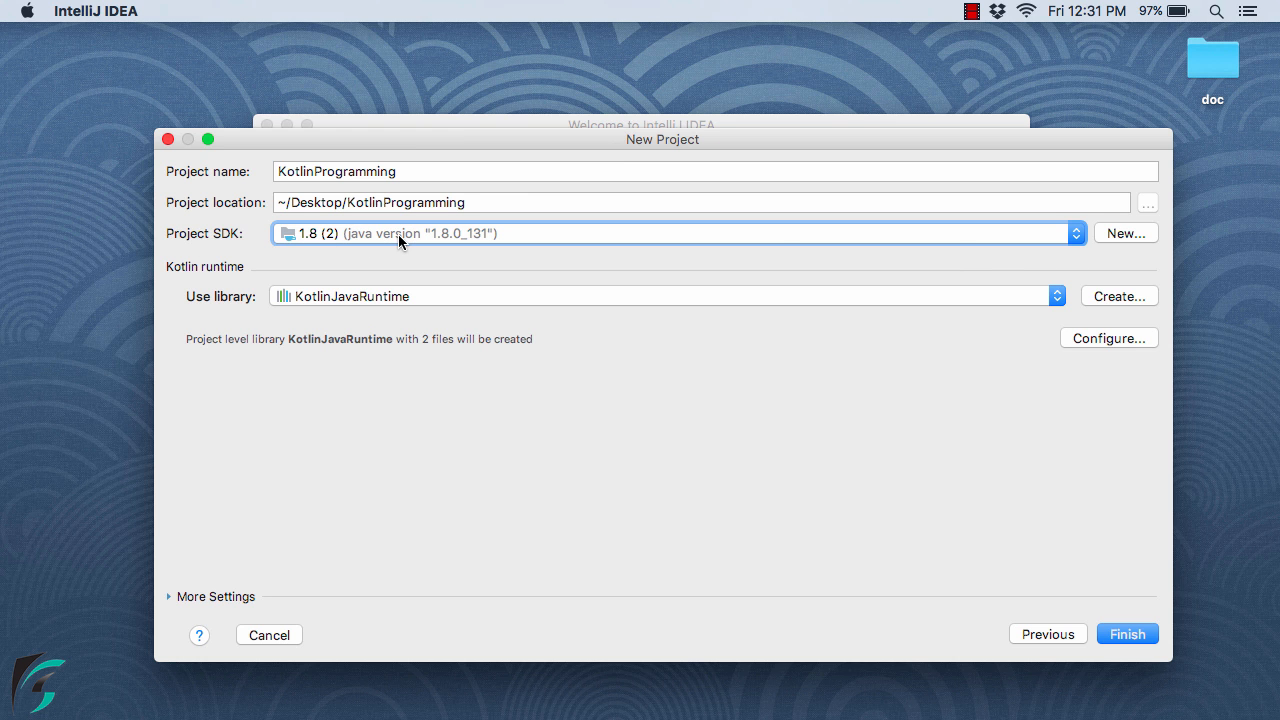
pyautogui.moveTo(679, 264)
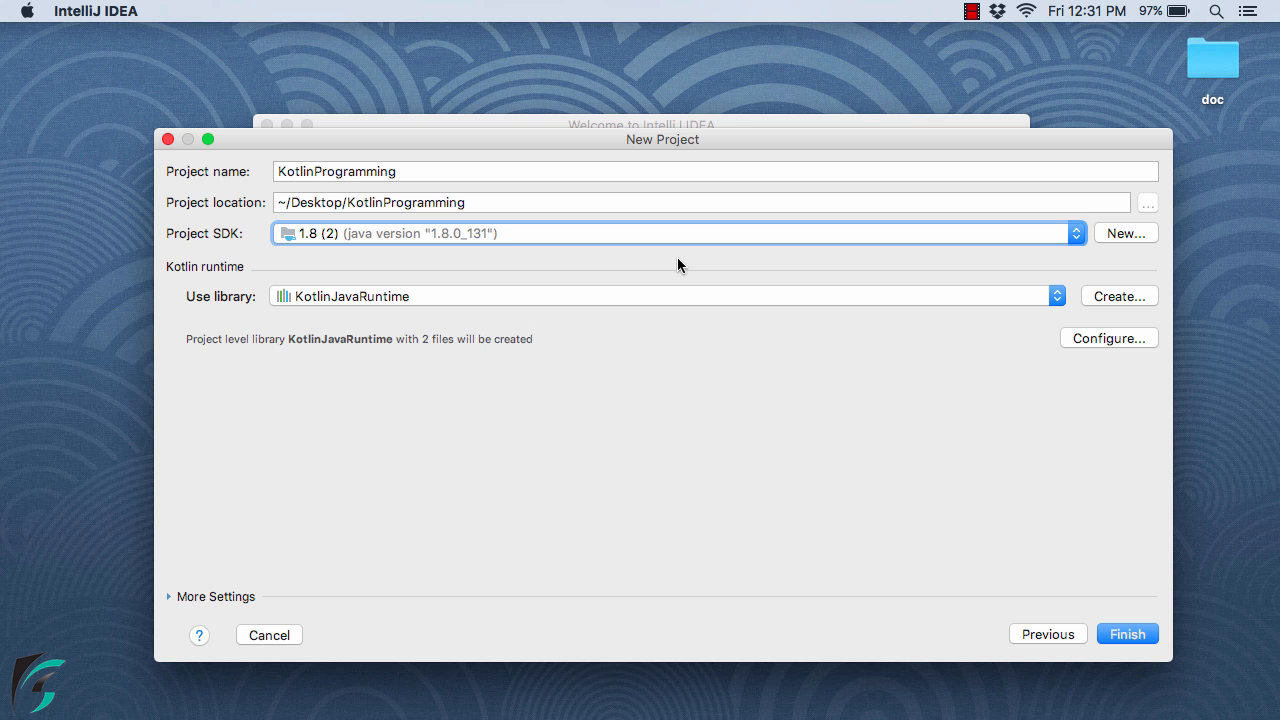
pyautogui.moveTo(1033, 233)
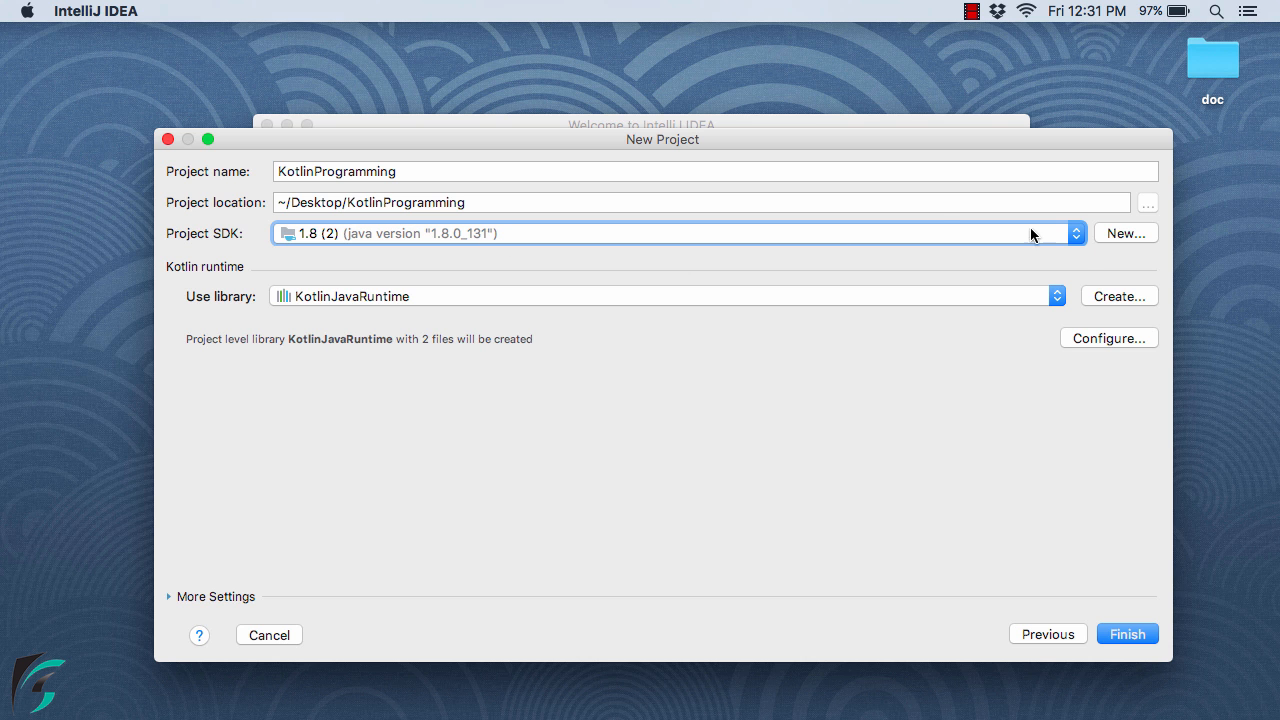
# Add jdk1.8.0_131.jdk/Contents/Home as a new project SDK
pyautogui.click(1124, 232)
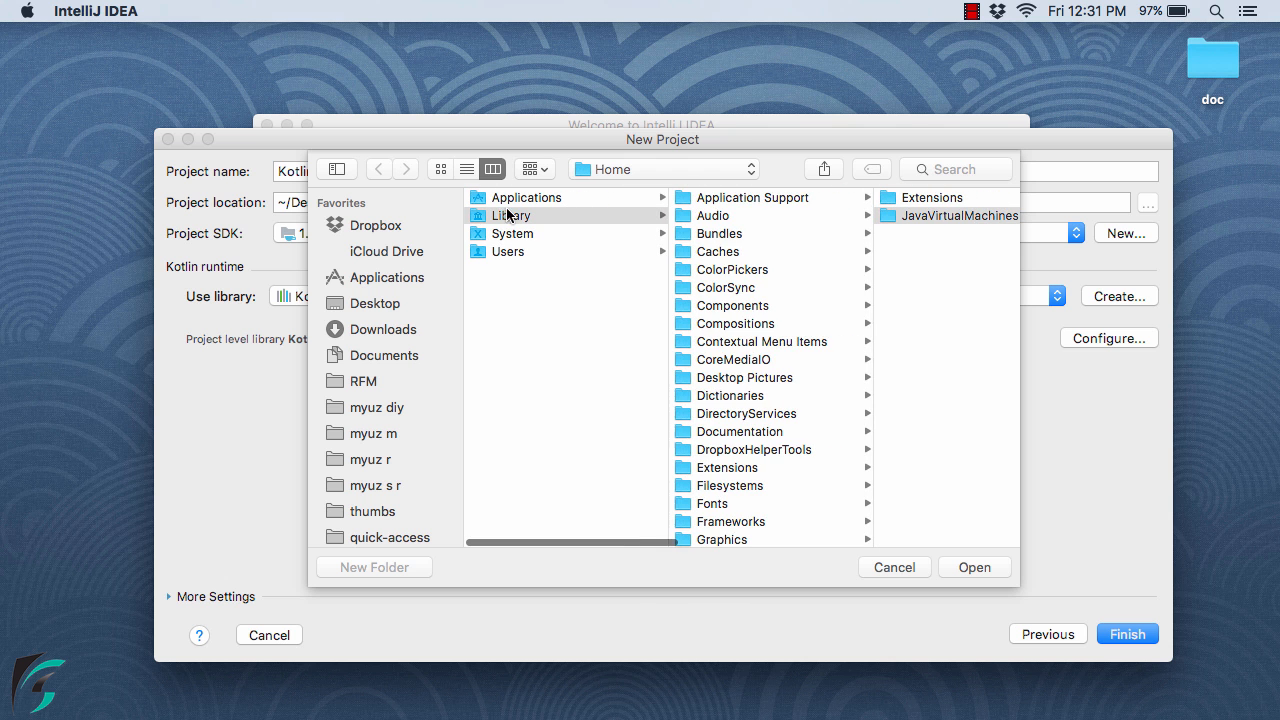
pyautogui.scroll(-3)
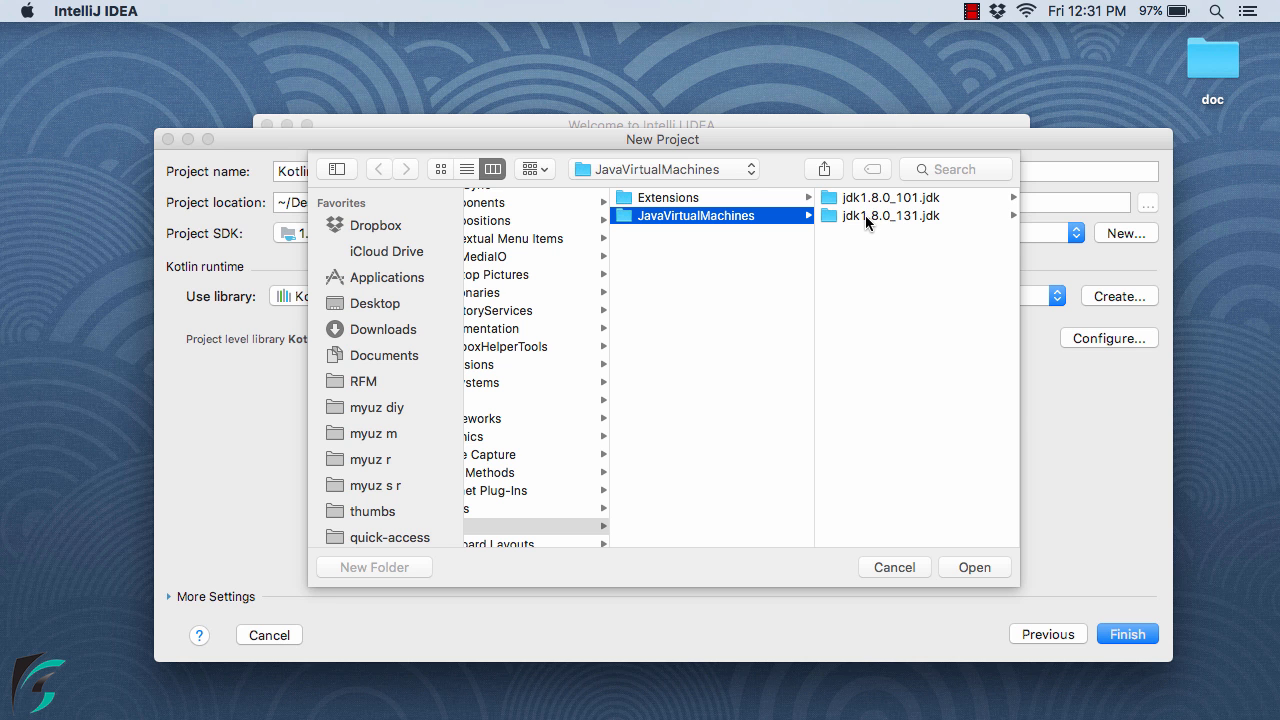
pyautogui.click(905, 215)
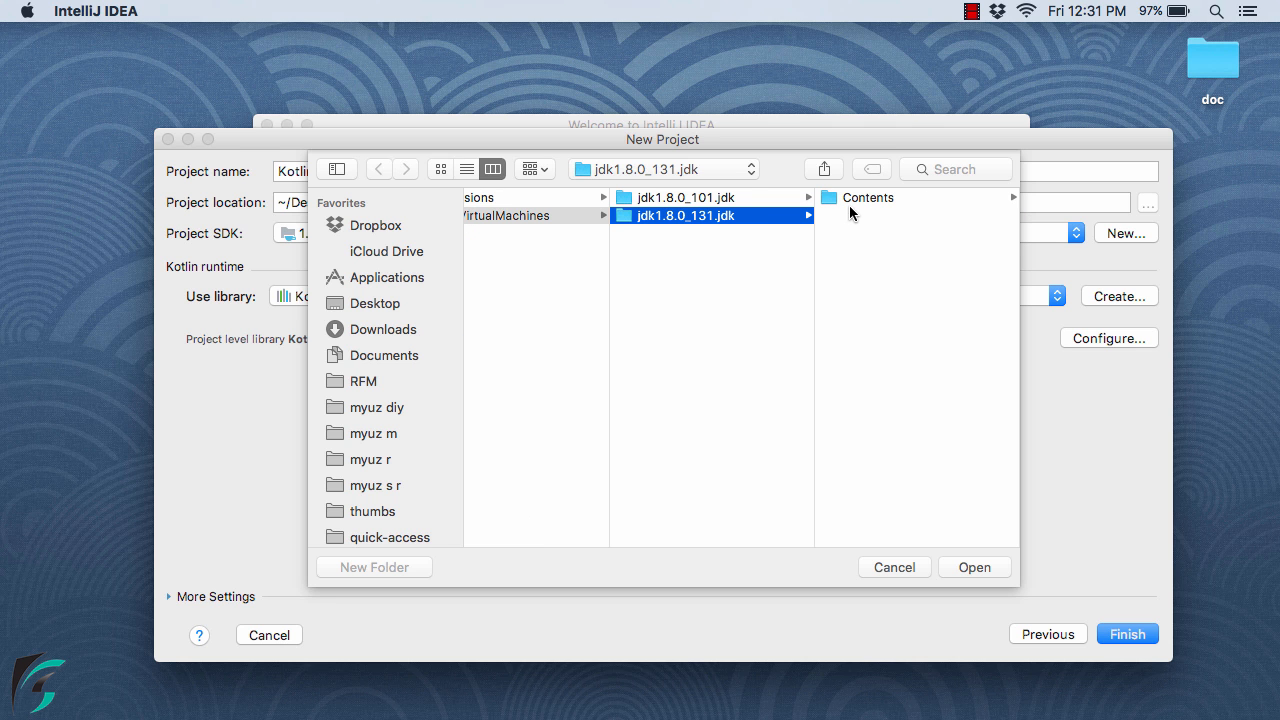
pyautogui.click(868, 197)
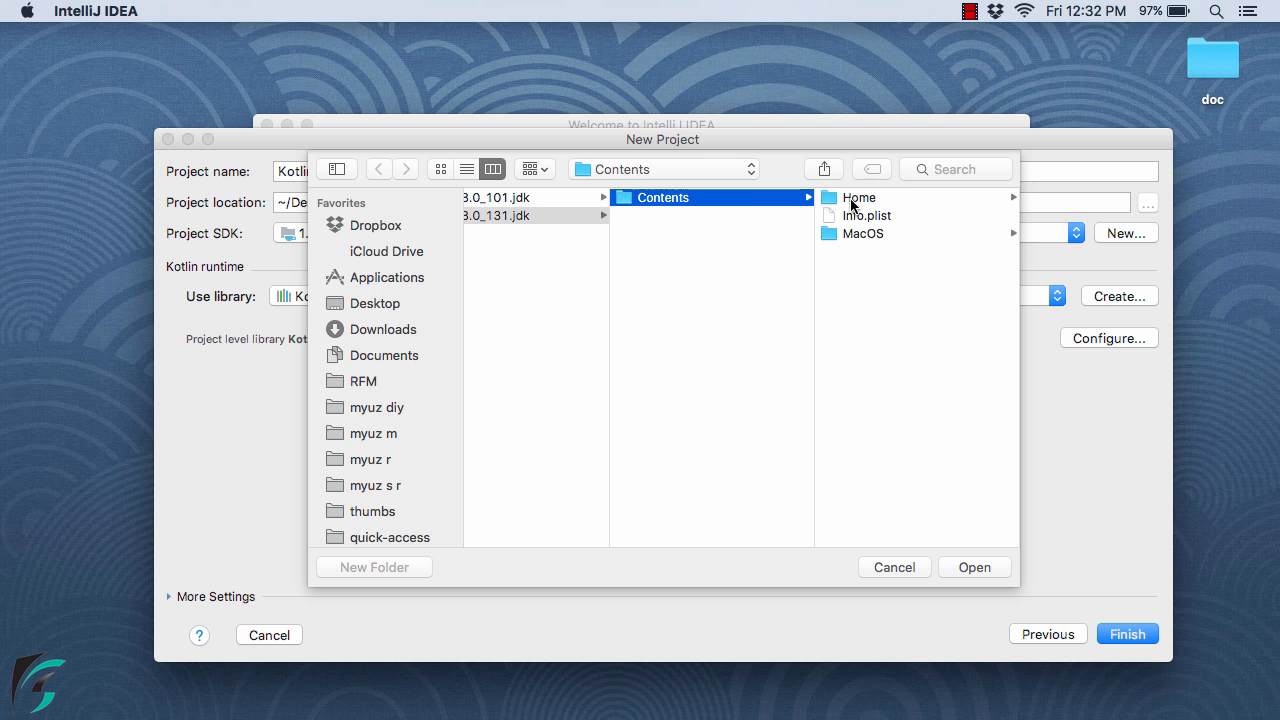
pyautogui.click(859, 197)
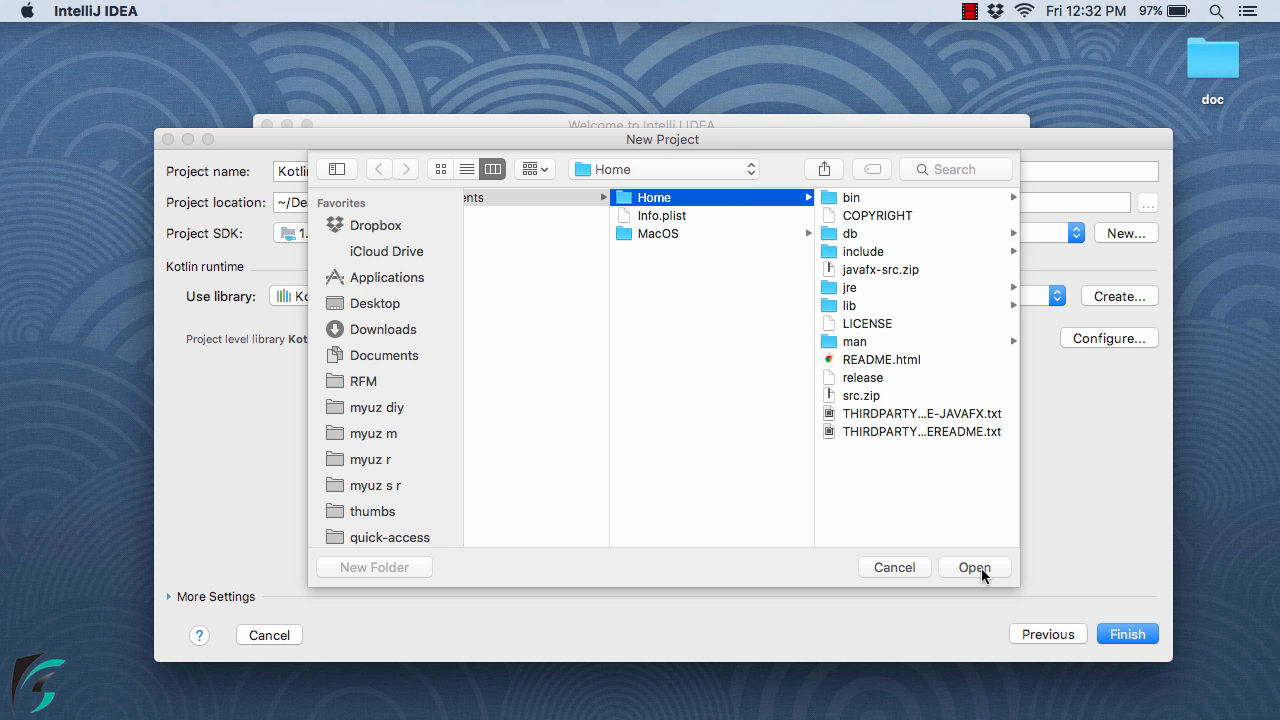
pyautogui.click(974, 567)
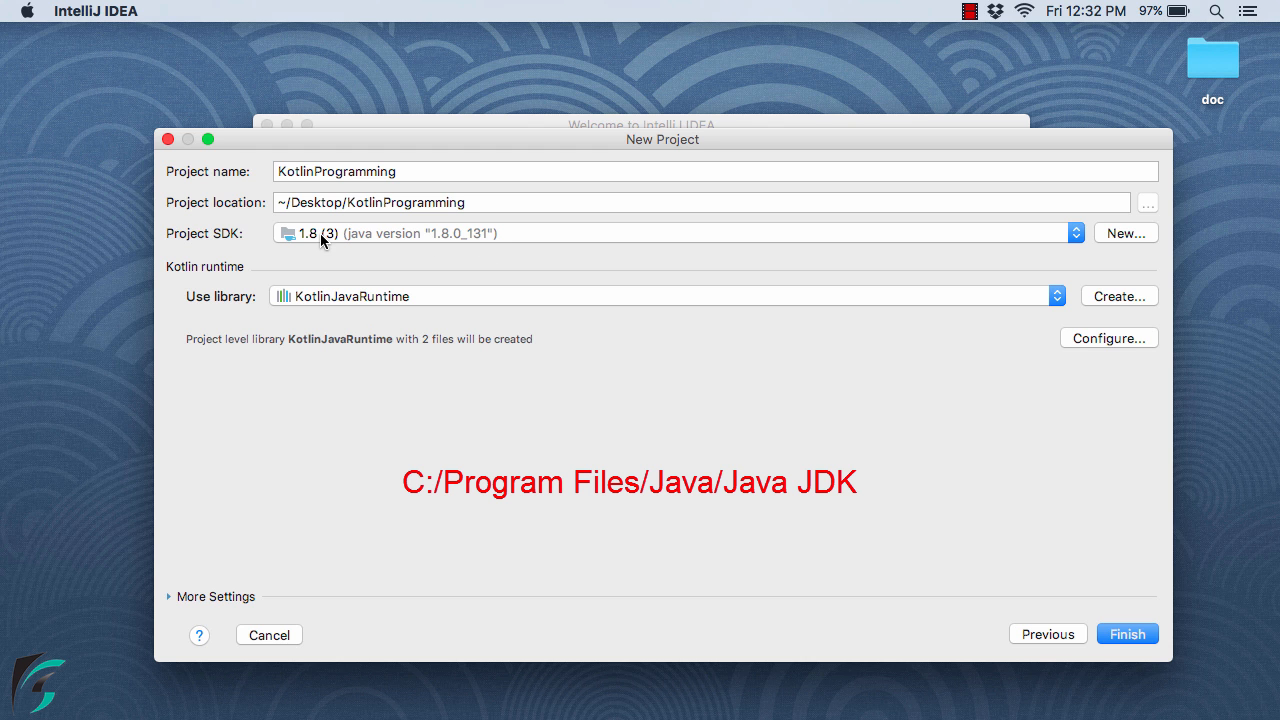
pyautogui.moveTo(378, 241)
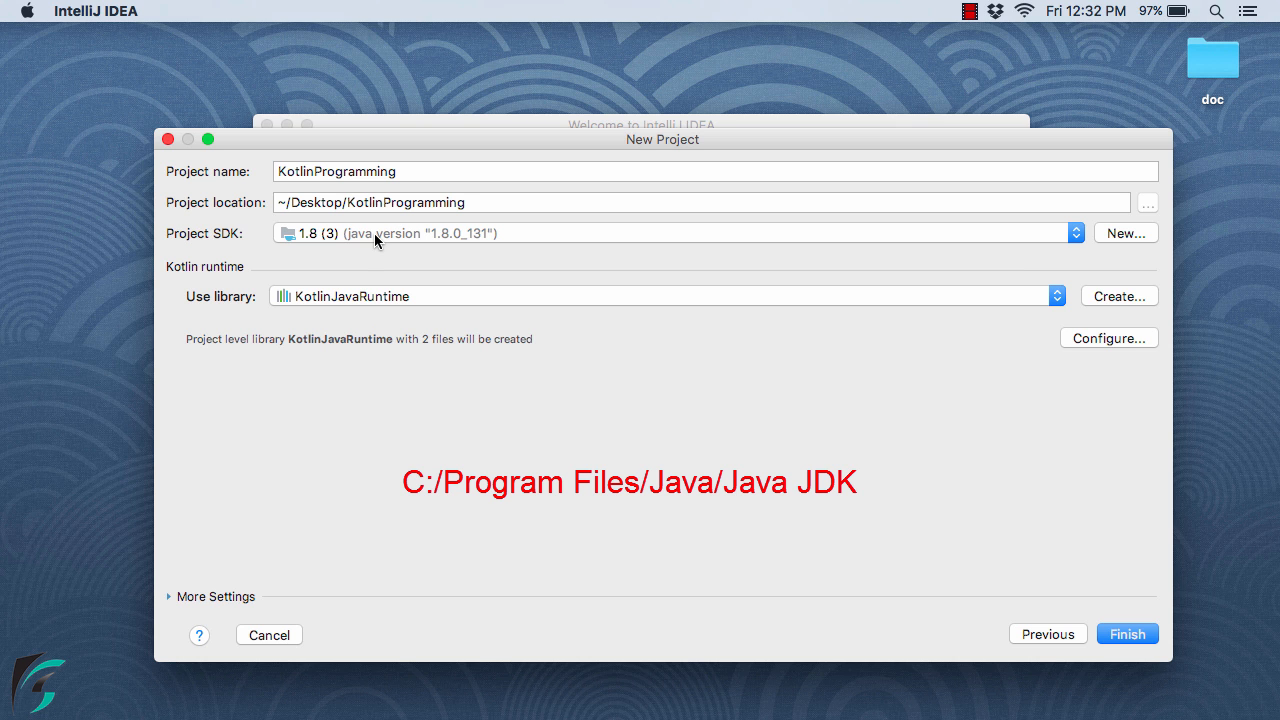
pyautogui.moveTo(960, 517)
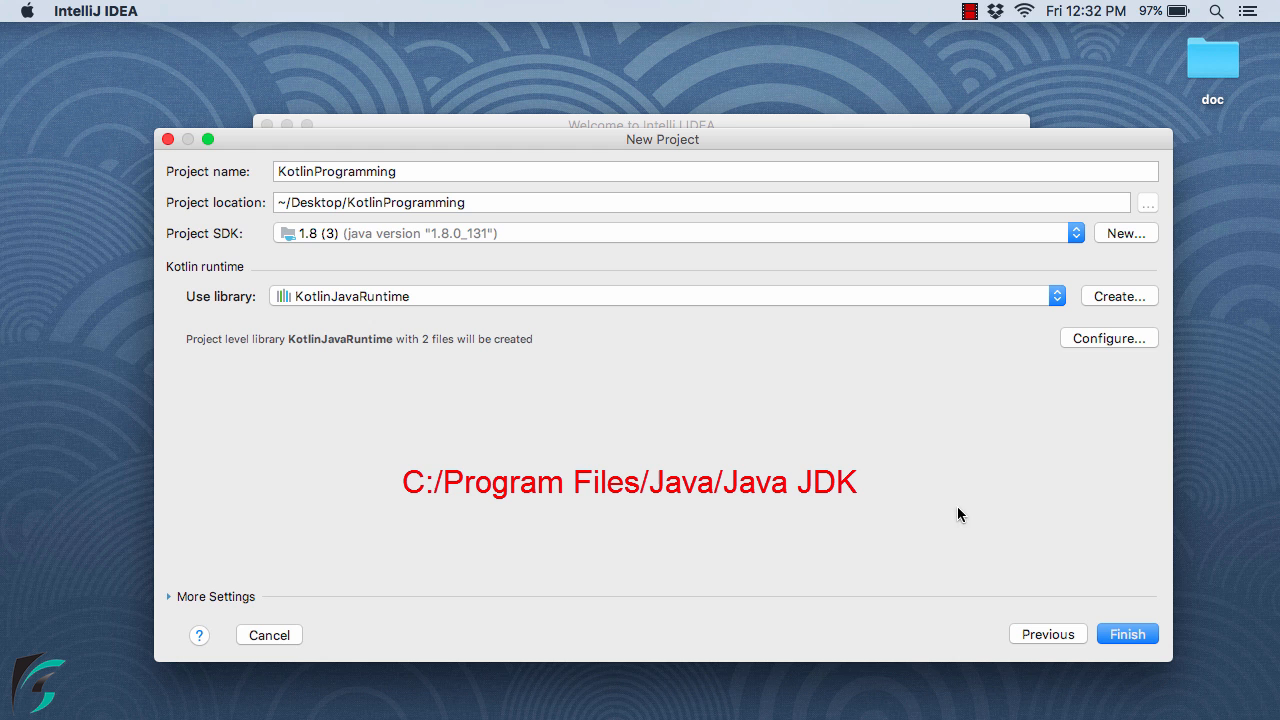
# Finish creating KotlinProgramming, expand its root, and select the src folder
pyautogui.click(1127, 634)
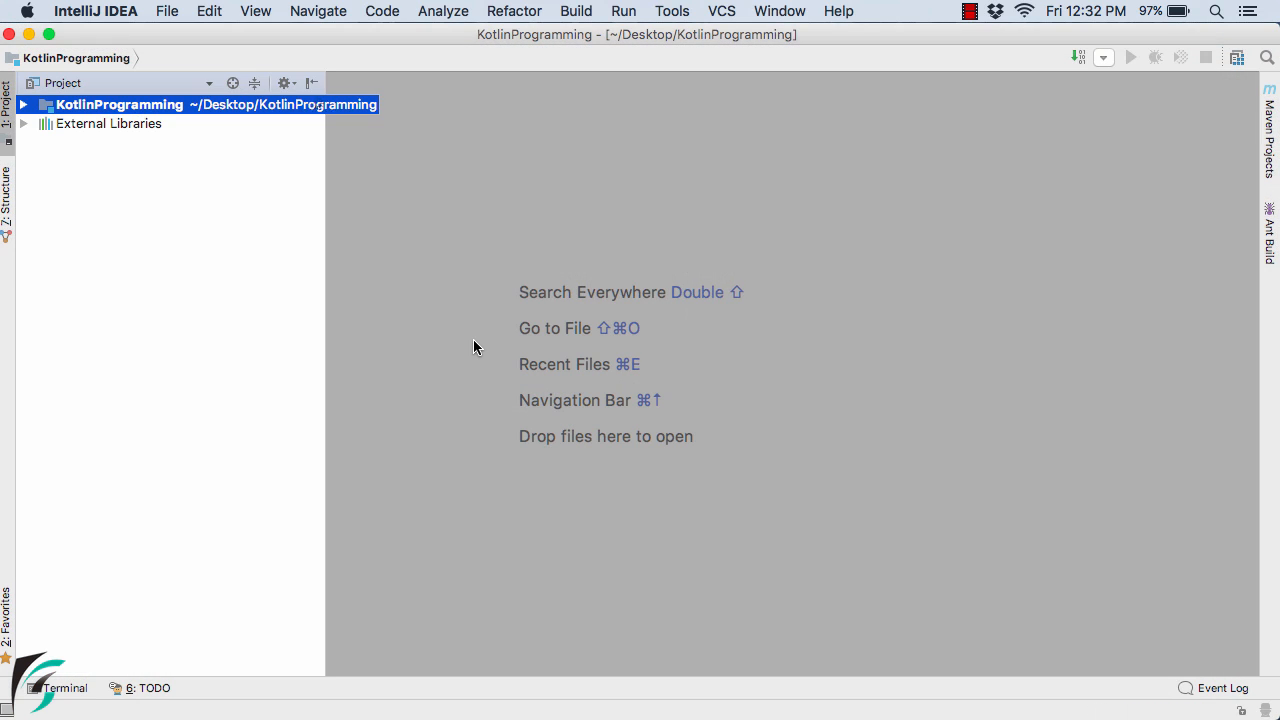
pyautogui.moveTo(437, 327)
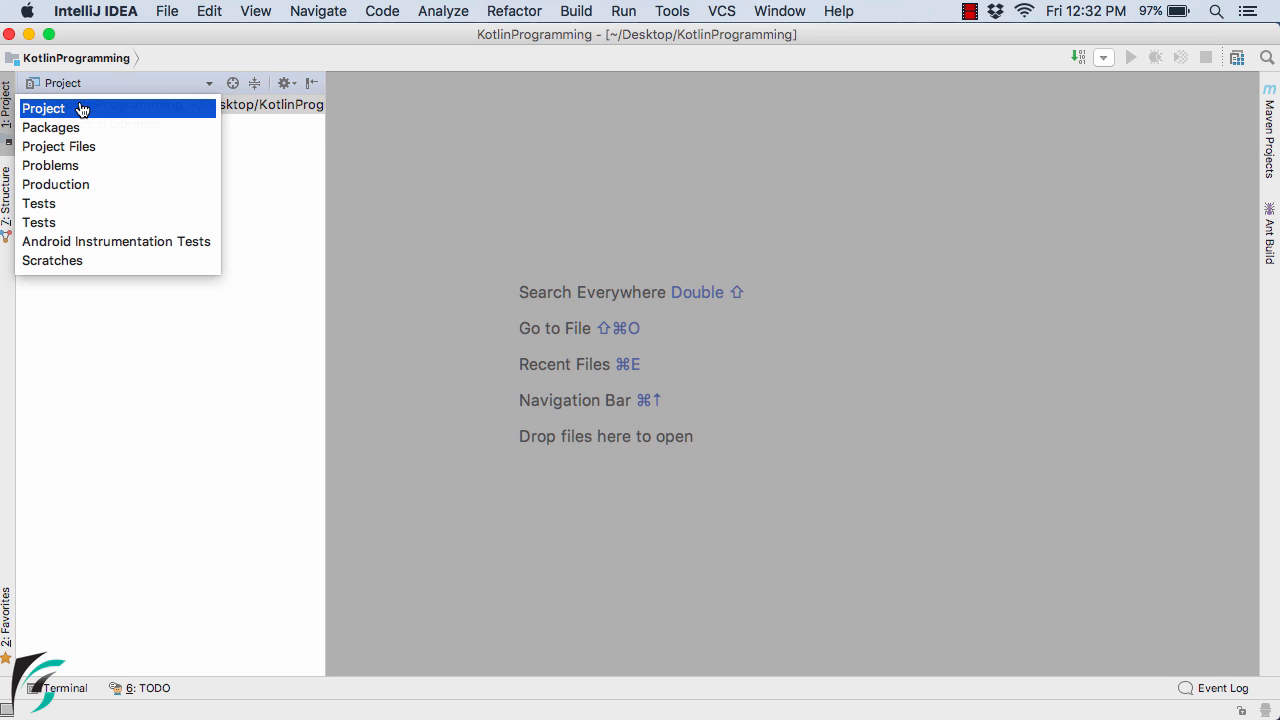
pyautogui.click(44, 108)
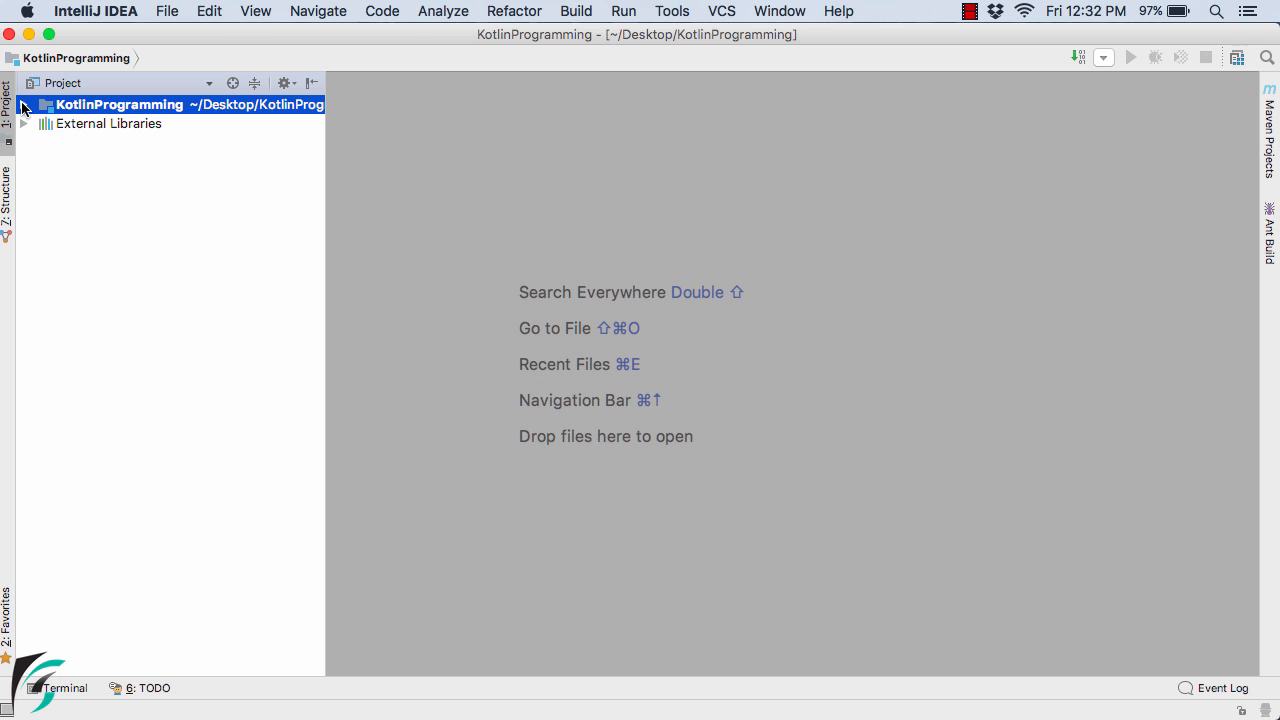
pyautogui.click(27, 103)
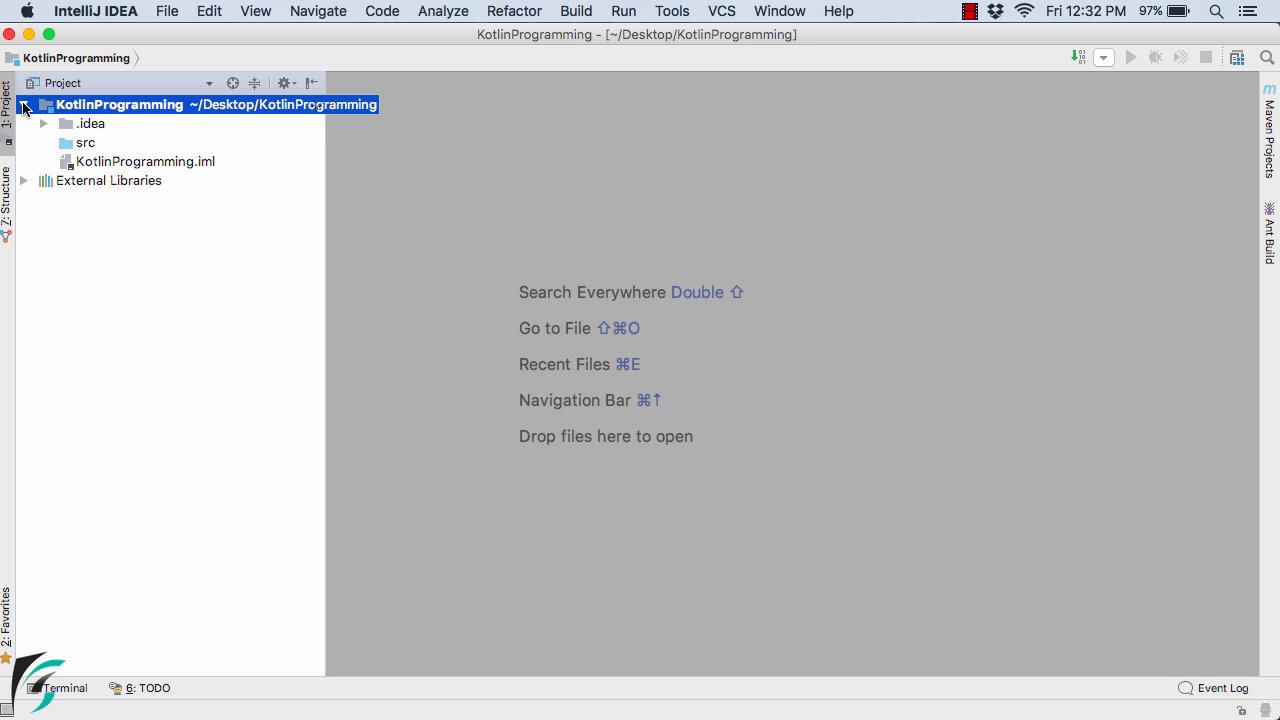
pyautogui.click(86, 142)
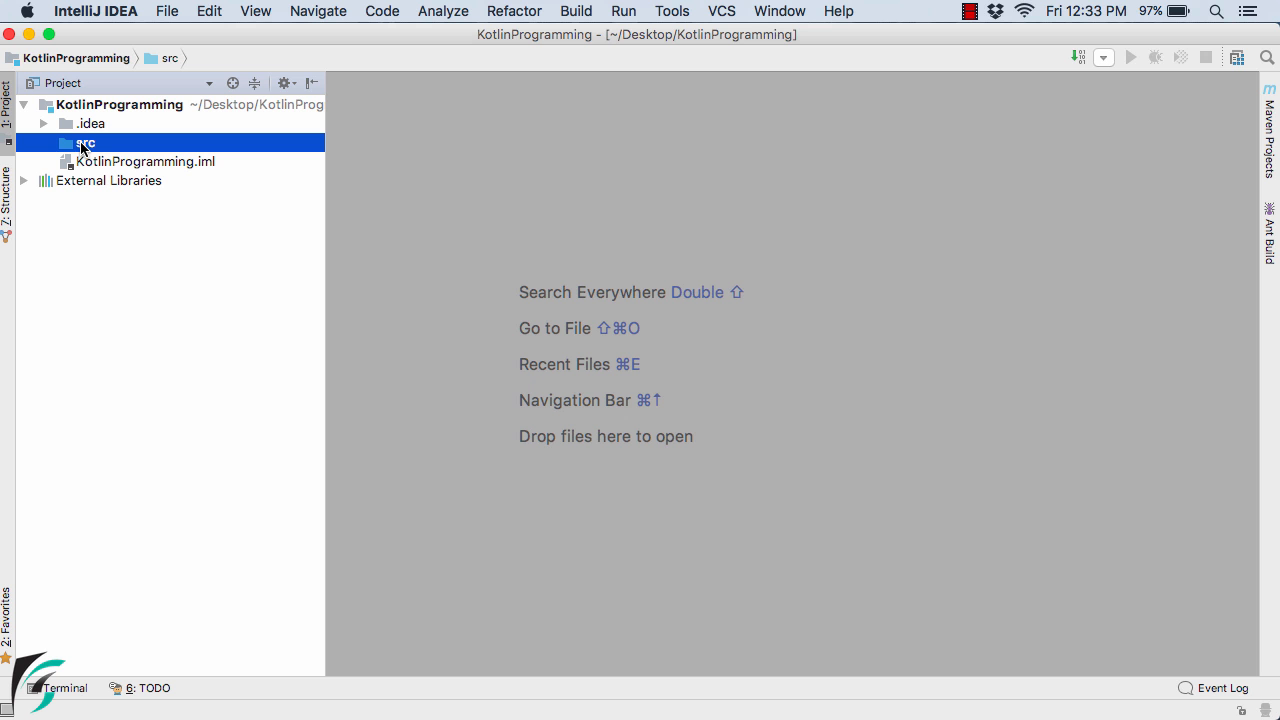
# Add a Kotlin file named myfirst to src via New > Kotlin File/Class
pyautogui.rightClick(83, 143)
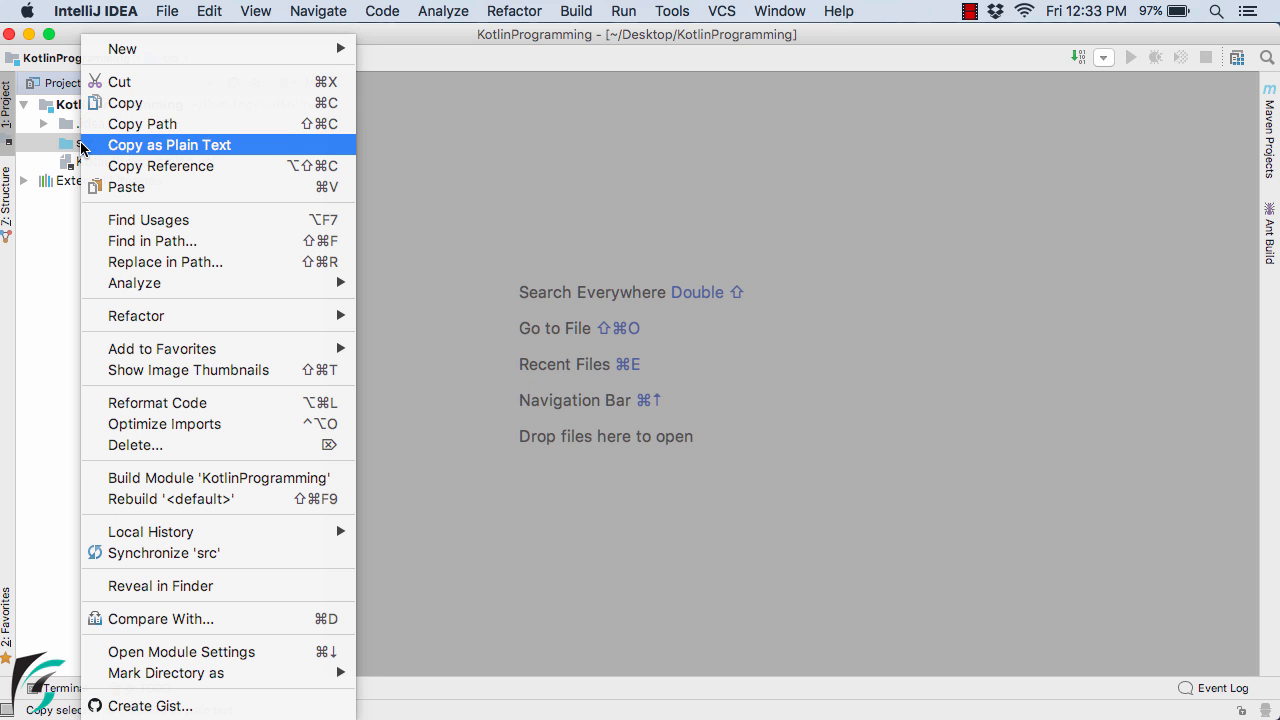
pyautogui.click(130, 48)
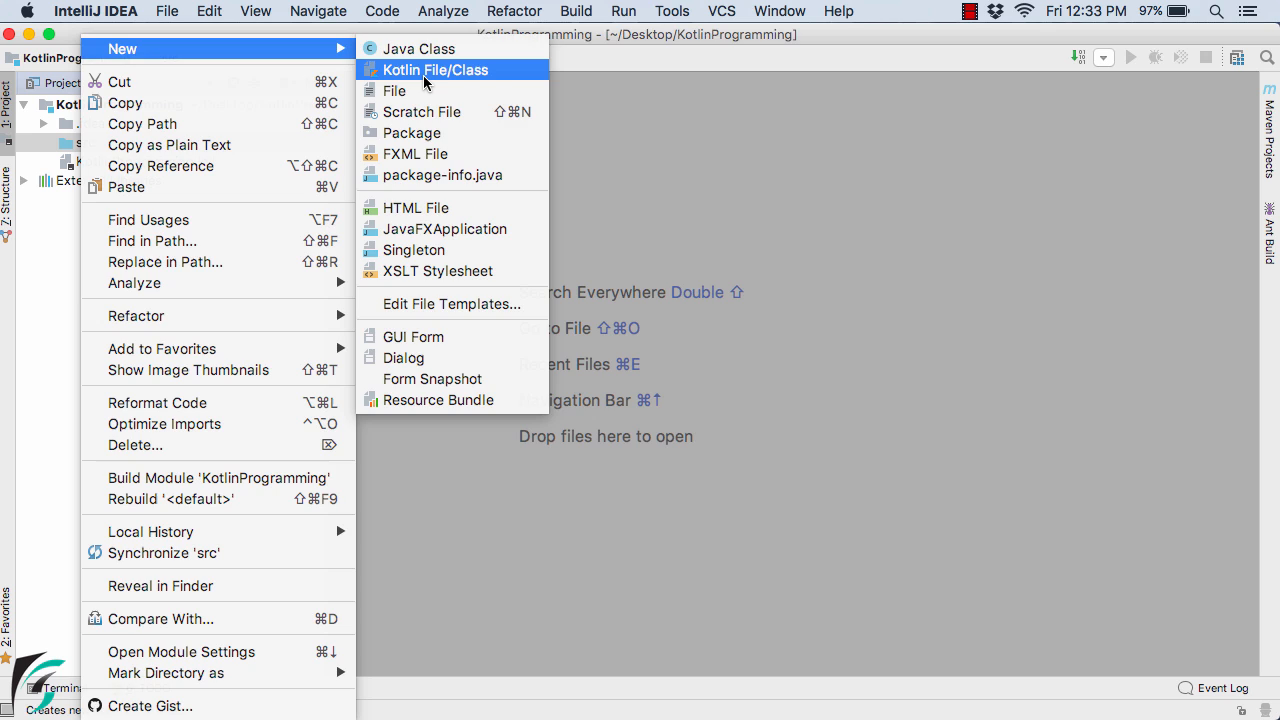
pyautogui.click(446, 69)
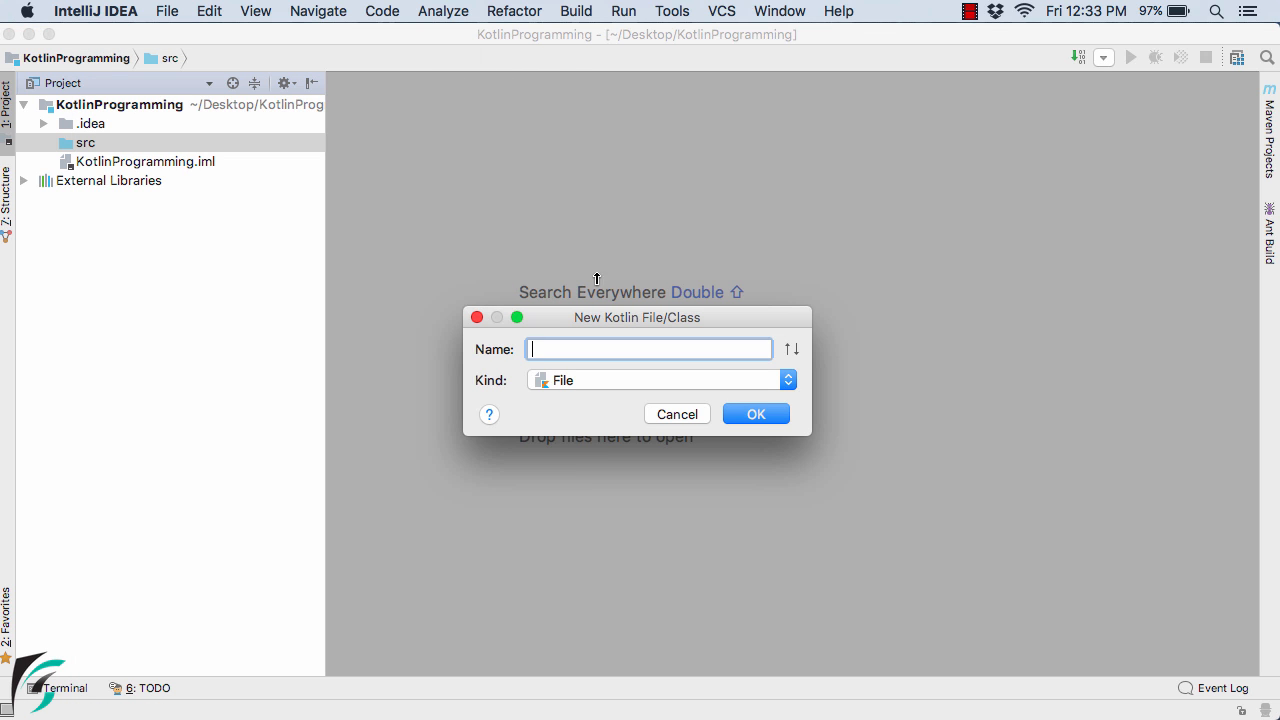
pyautogui.moveTo(634, 324)
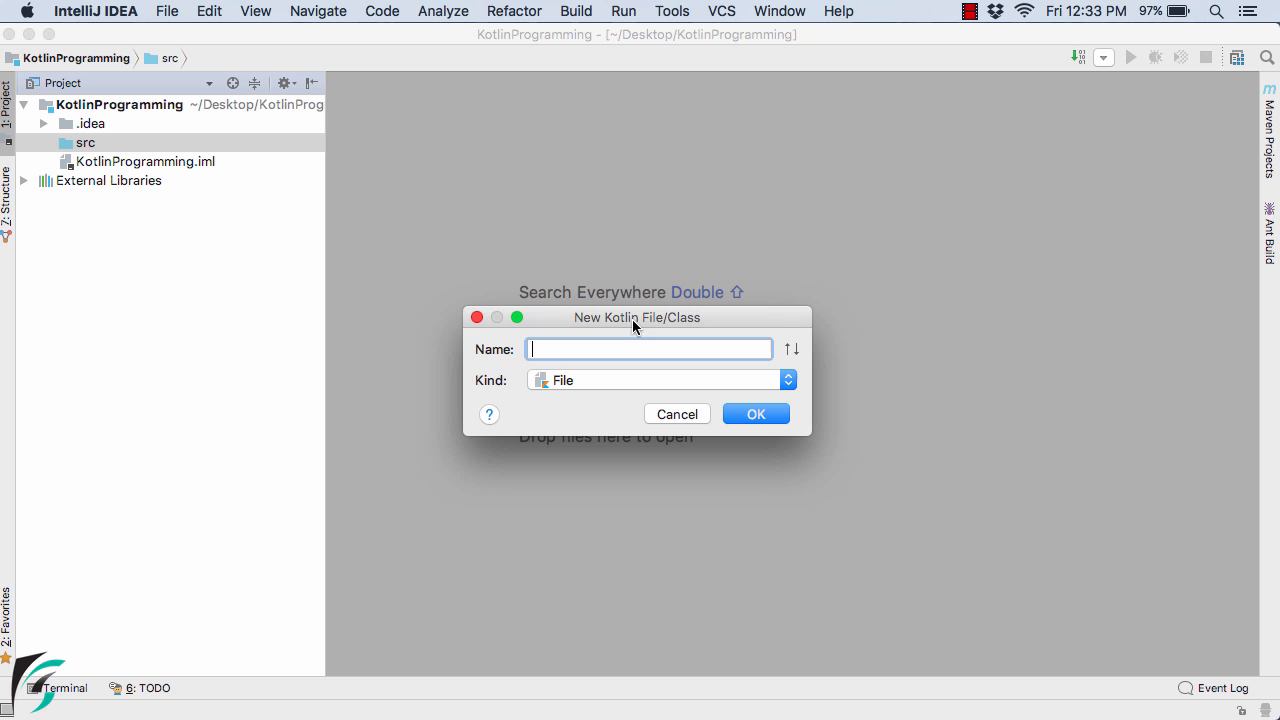
pyautogui.moveTo(629, 349)
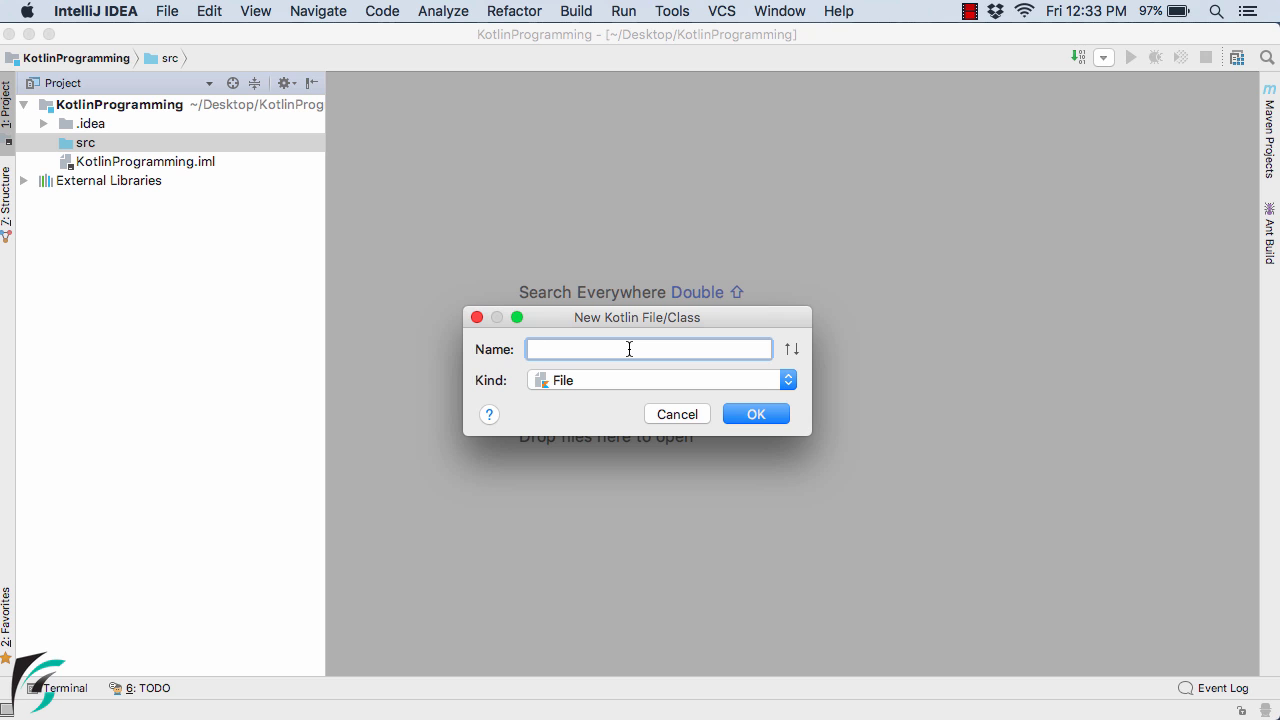
pyautogui.write('myfirst')
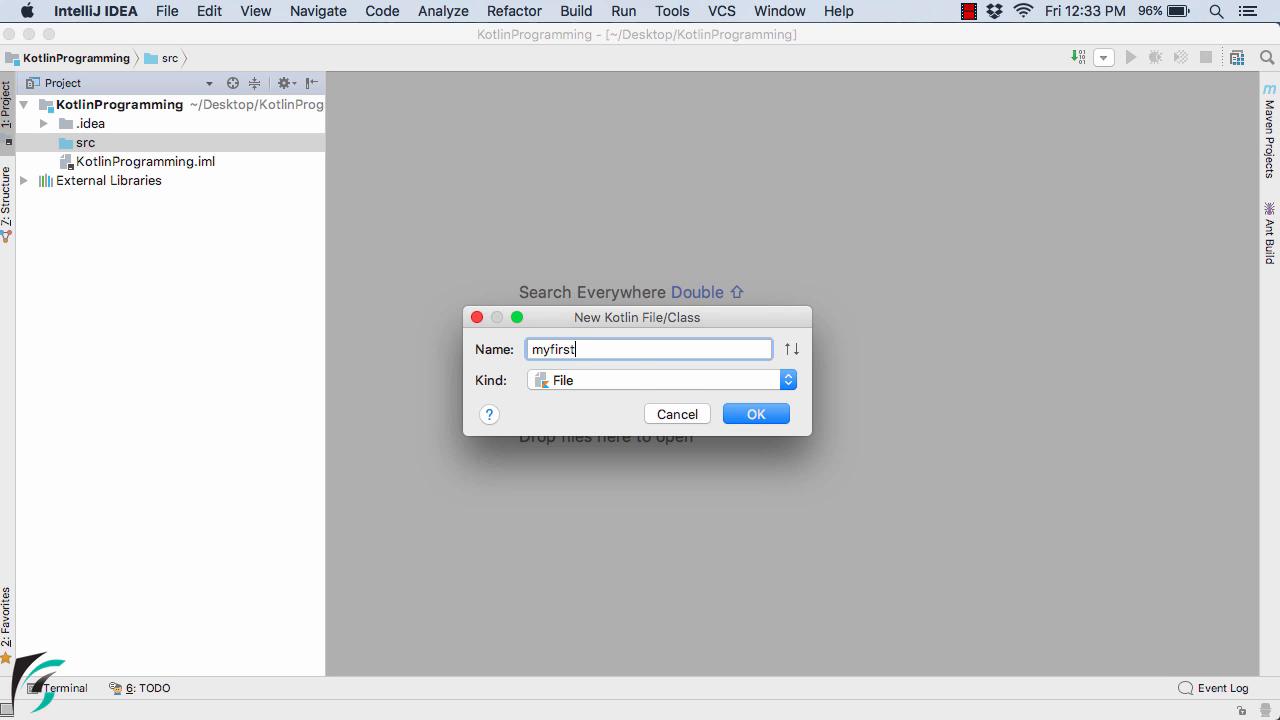
pyautogui.moveTo(629, 384)
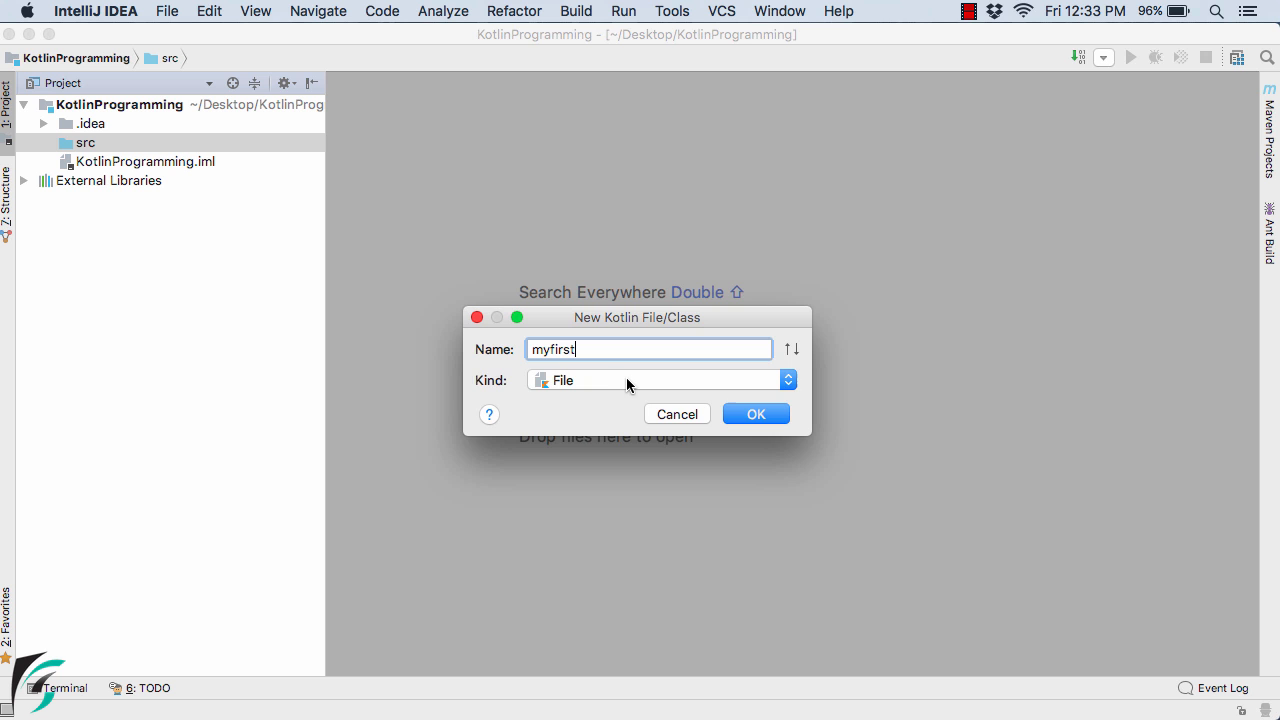
pyautogui.click(755, 413)
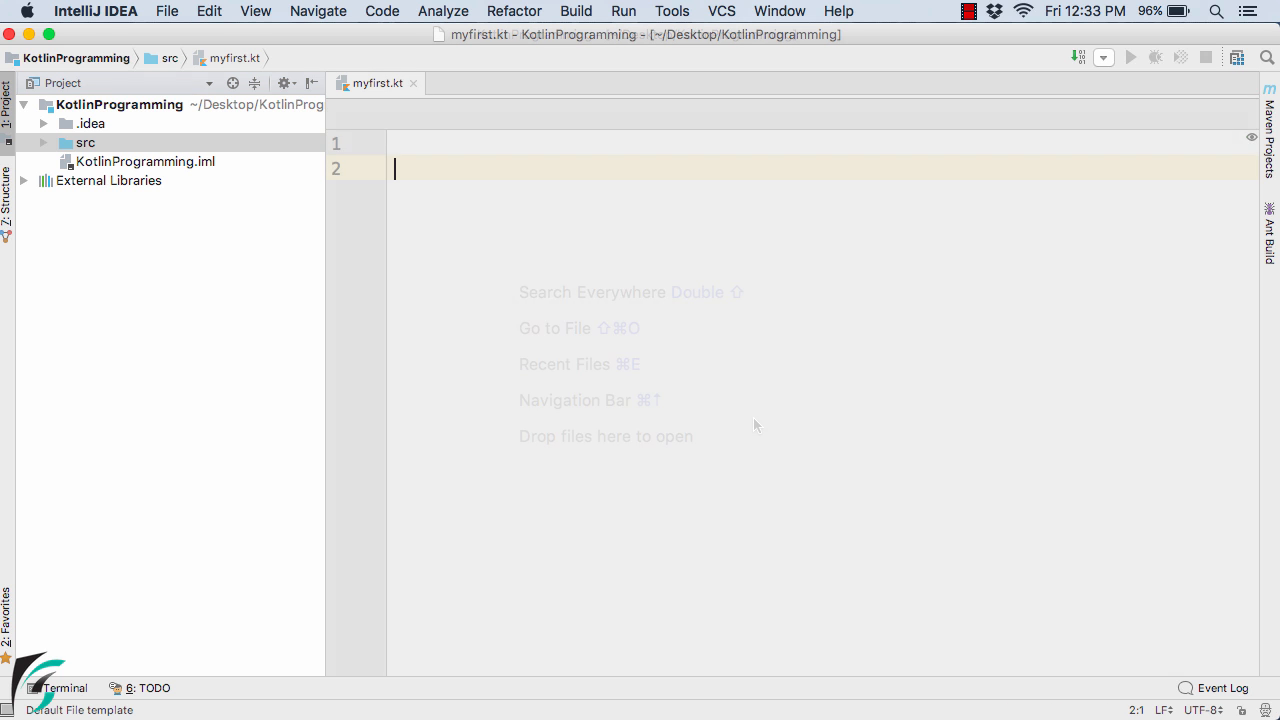
# Write fun main(args: Array<String>) { with a // comment inside the body
pyautogui.write('fun m')
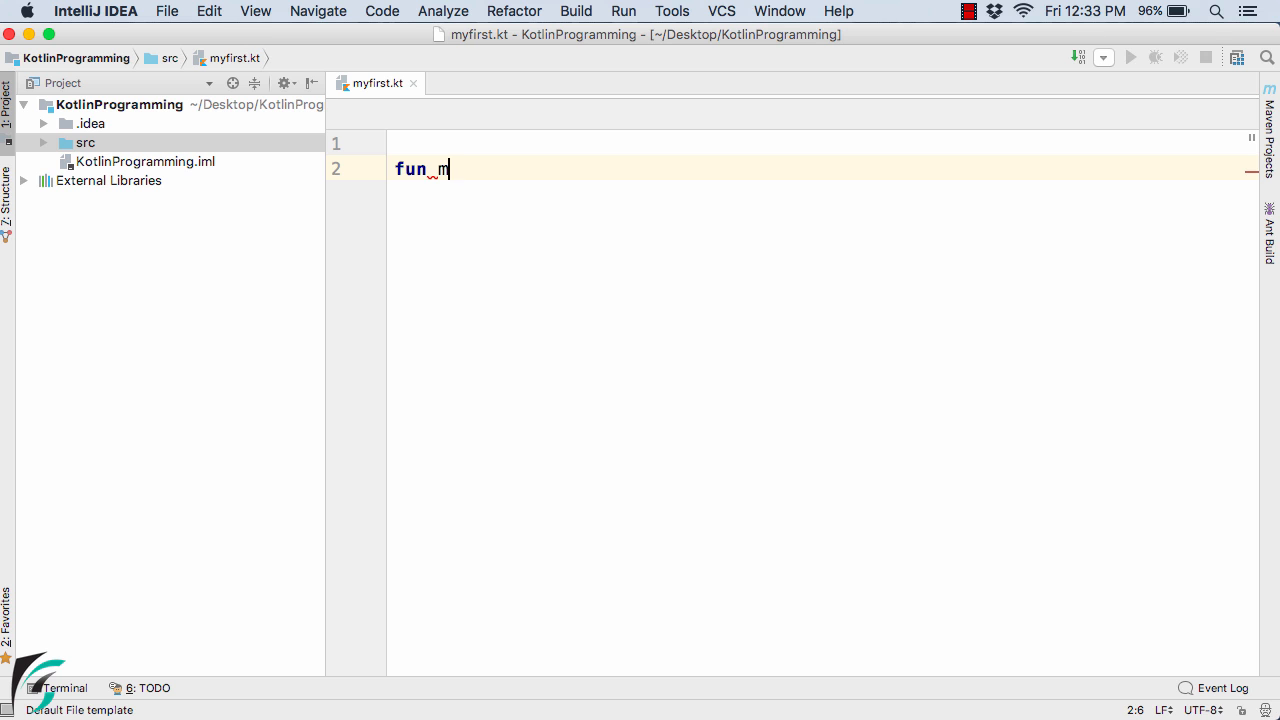
pyautogui.write('ain()')
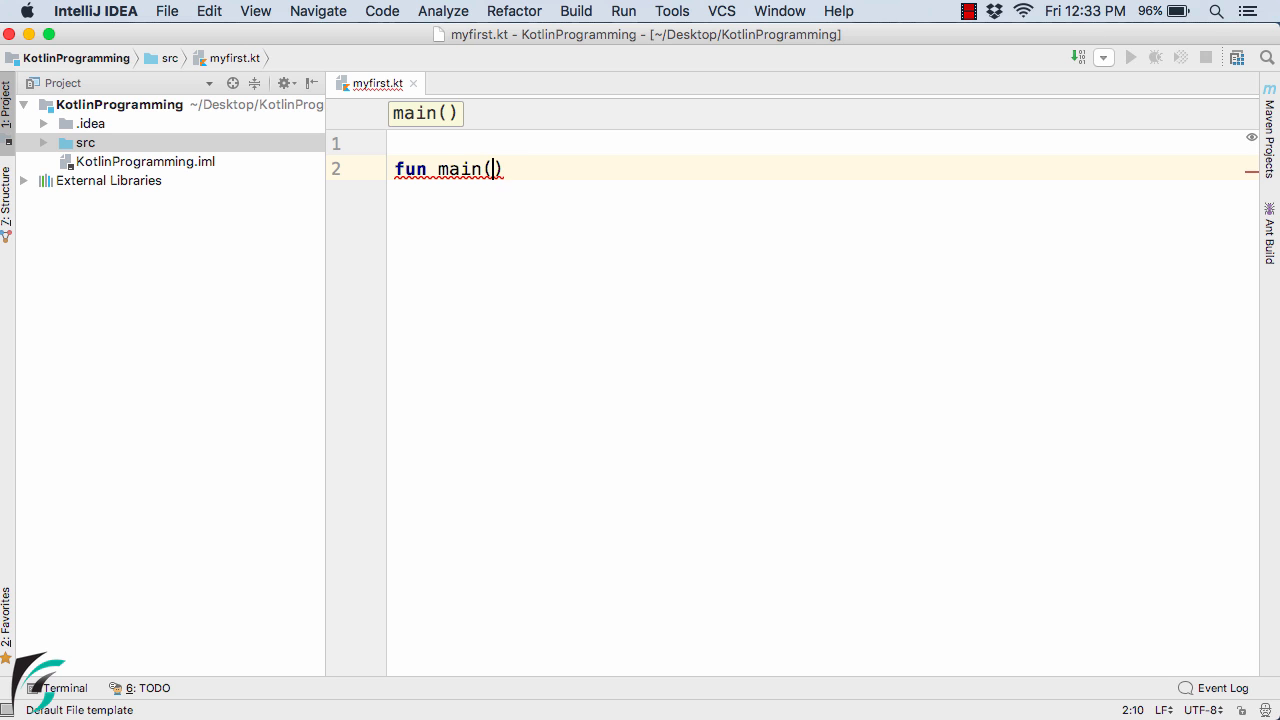
pyautogui.write('args:')
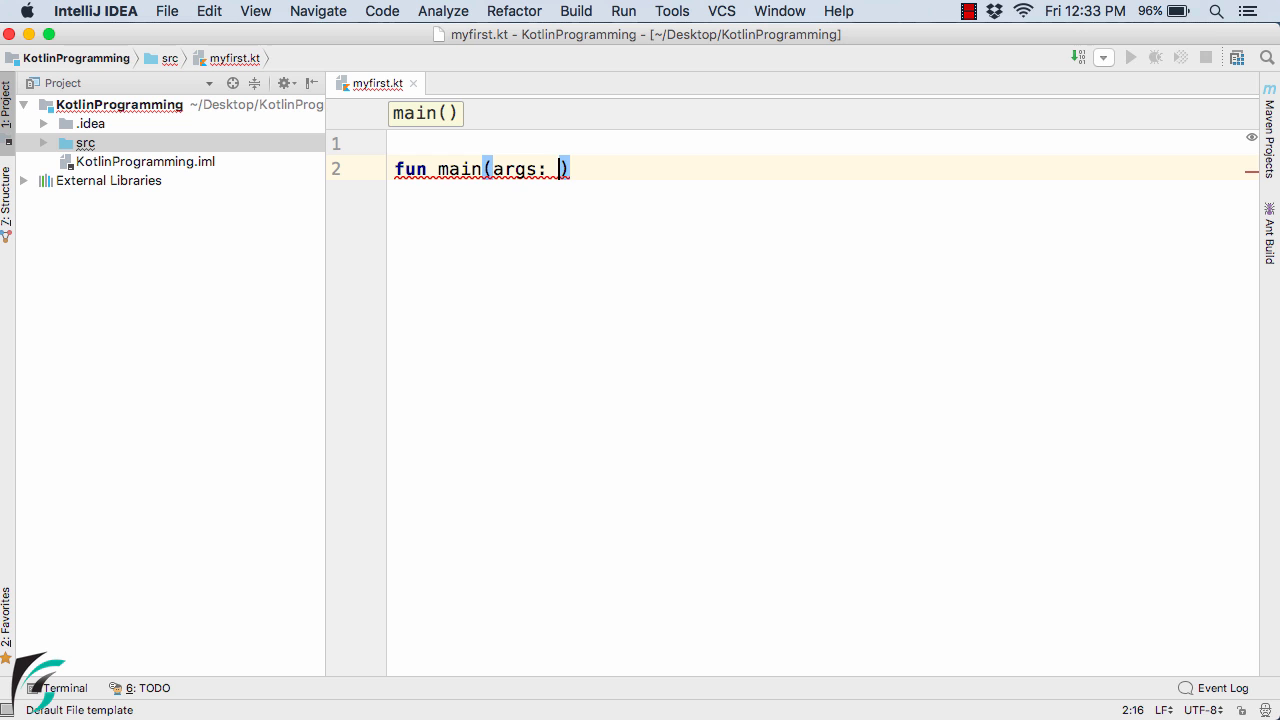
pyautogui.write('Array')
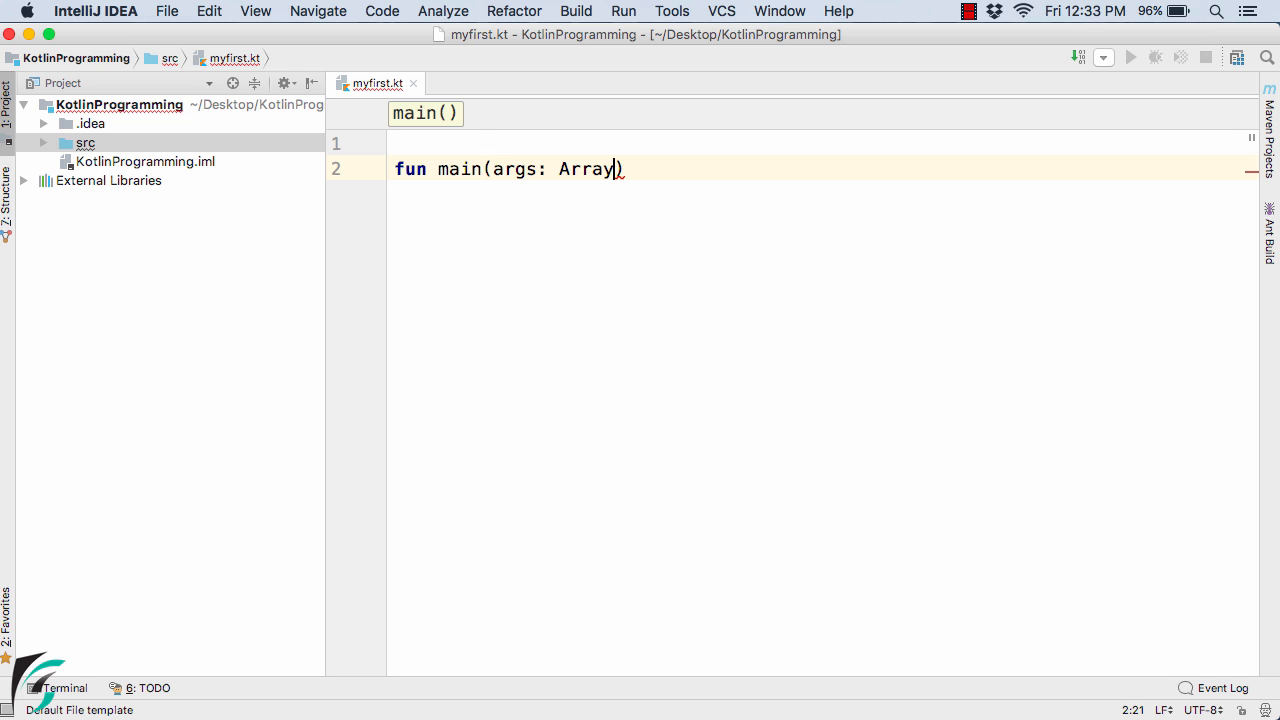
pyautogui.write('<String>')
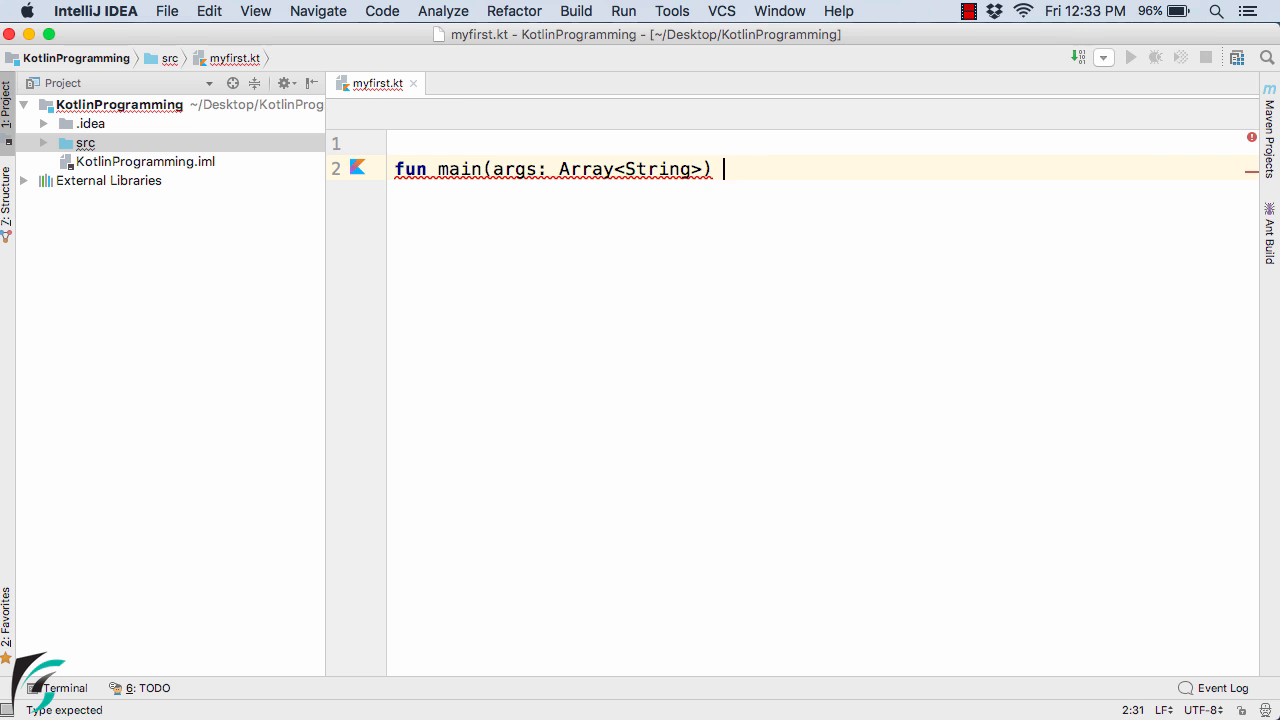
pyautogui.write('{')
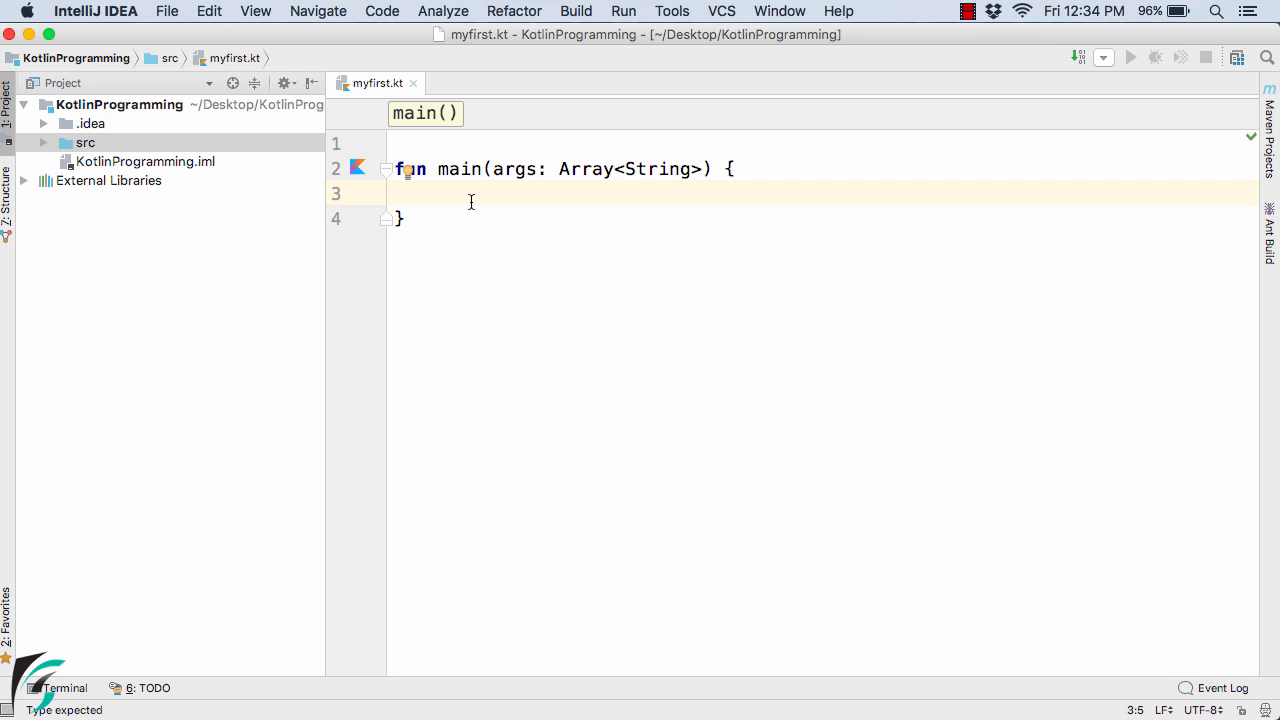
pyautogui.write('//')
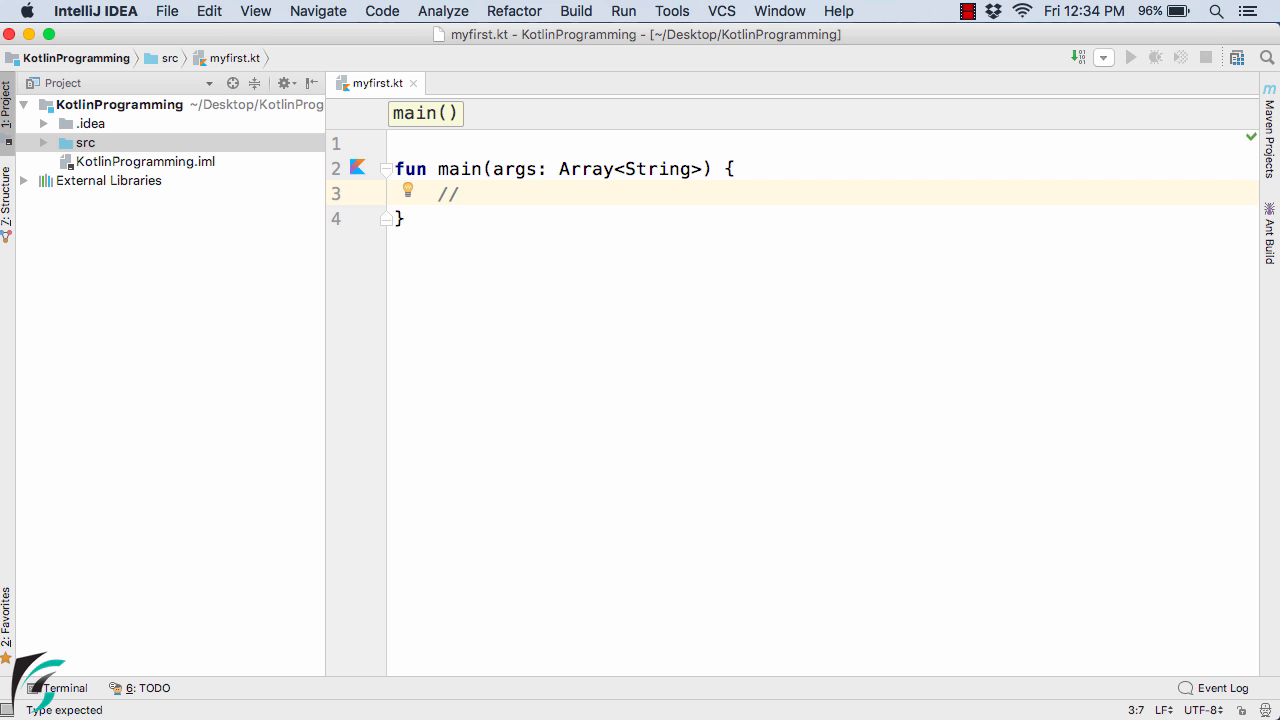
pyautogui.click(488, 194)
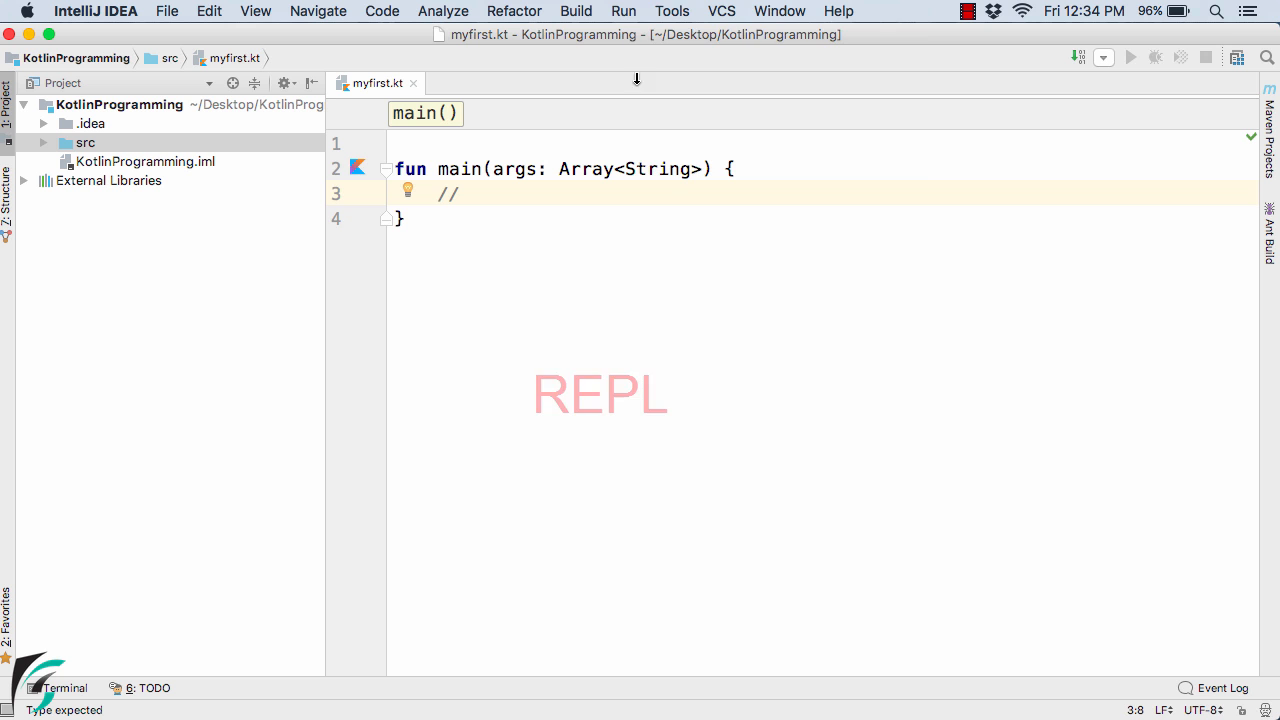
# Launch the Kotlin REPL from the Tools menu
pyautogui.click(672, 11)
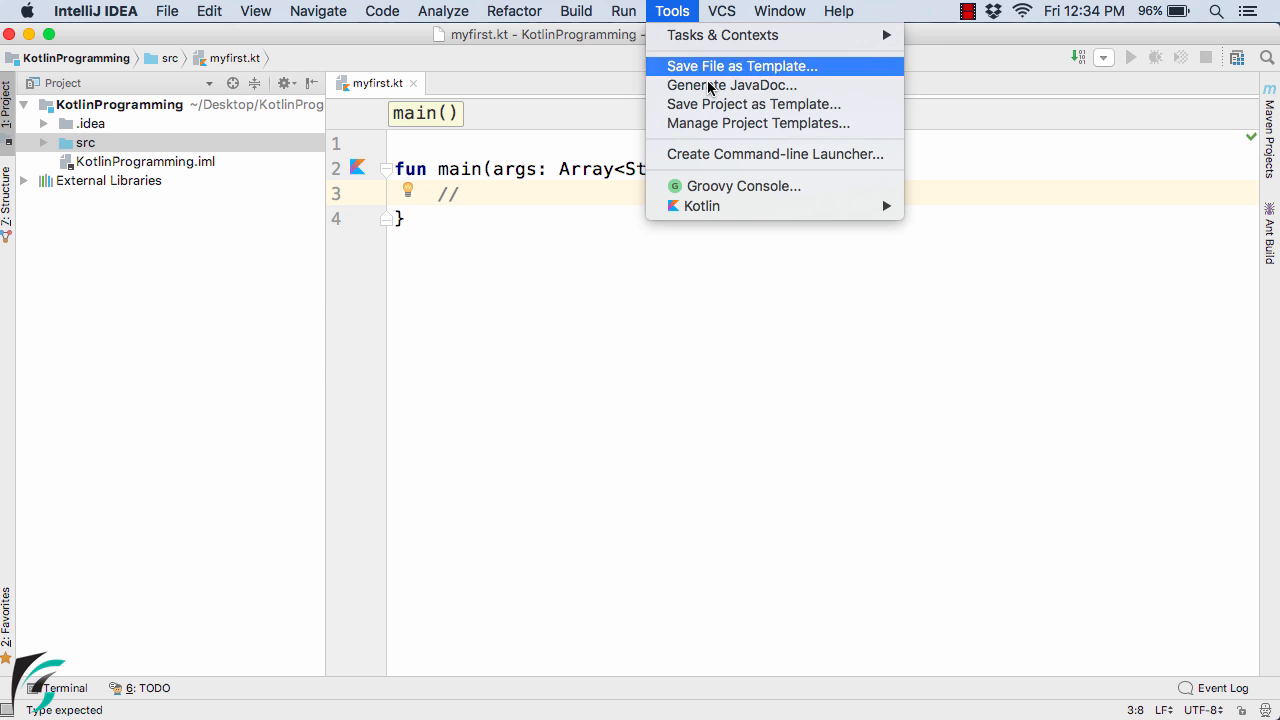
pyautogui.moveTo(701, 206)
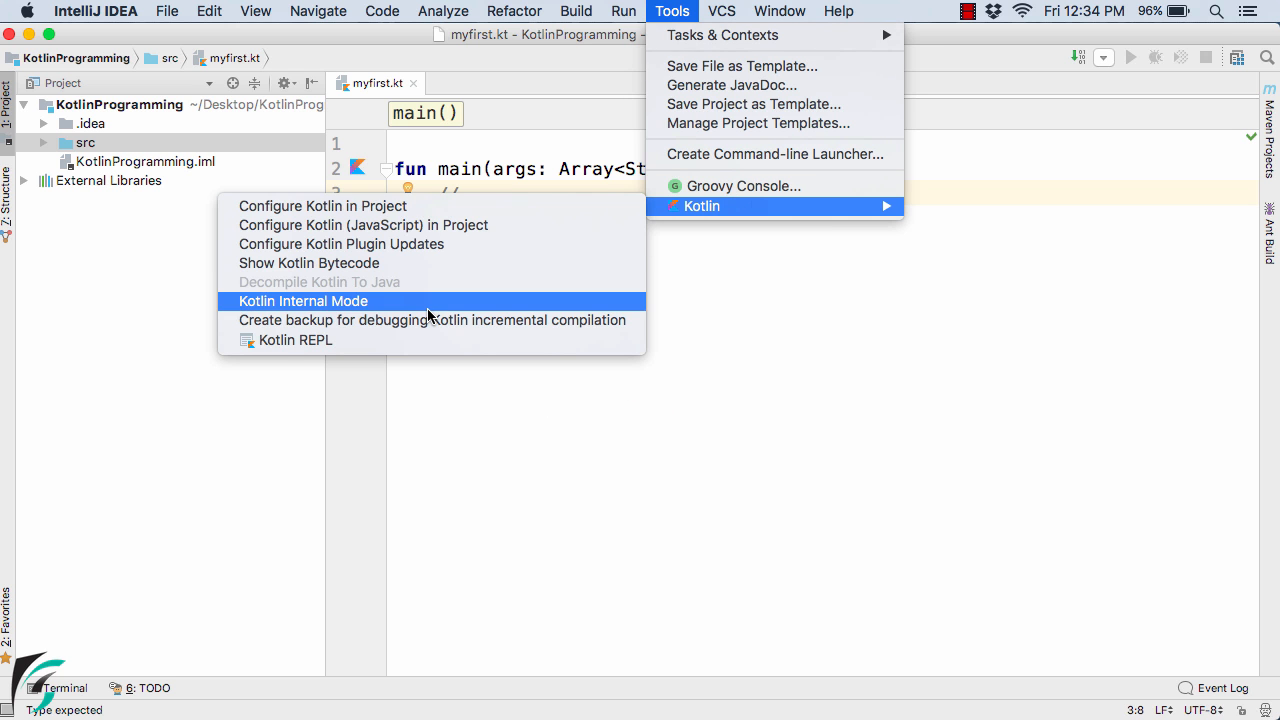
pyautogui.moveTo(323, 348)
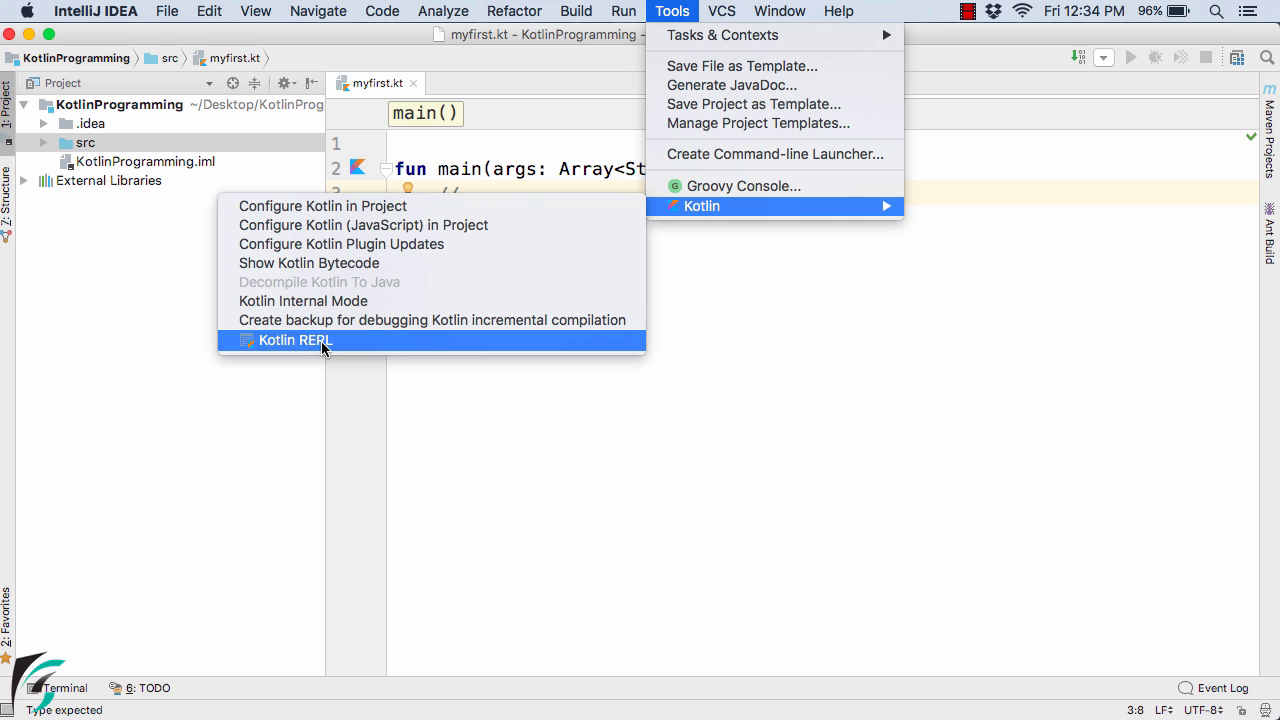
pyautogui.click(294, 340)
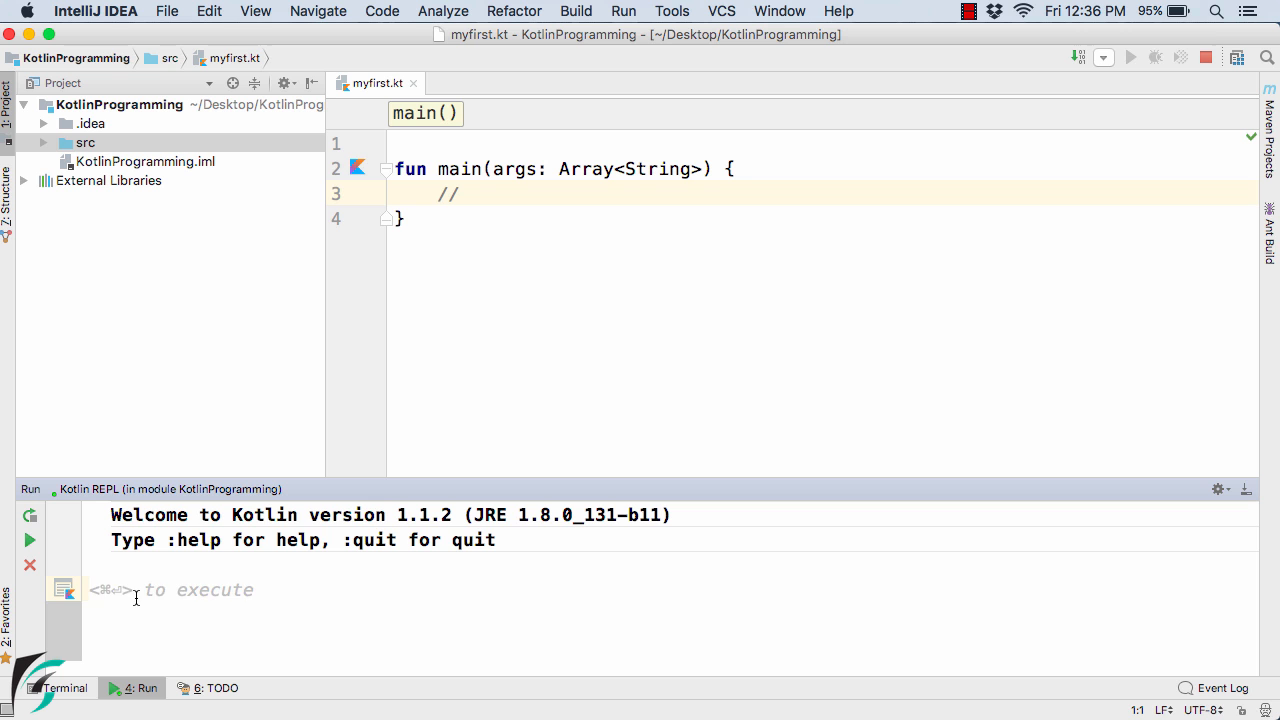
# Try 1 + 2, then enter the integer division 10 / 7 in the REPL
pyautogui.write('1 + 2')
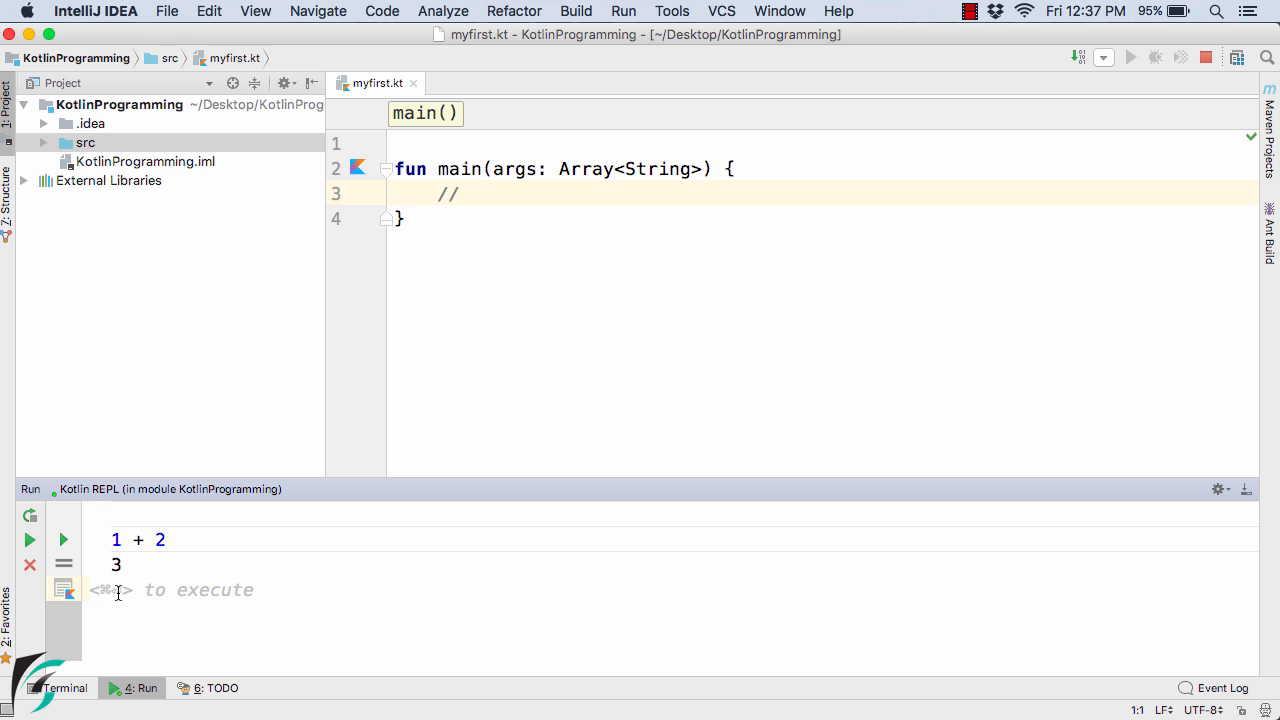
pyautogui.write('10')
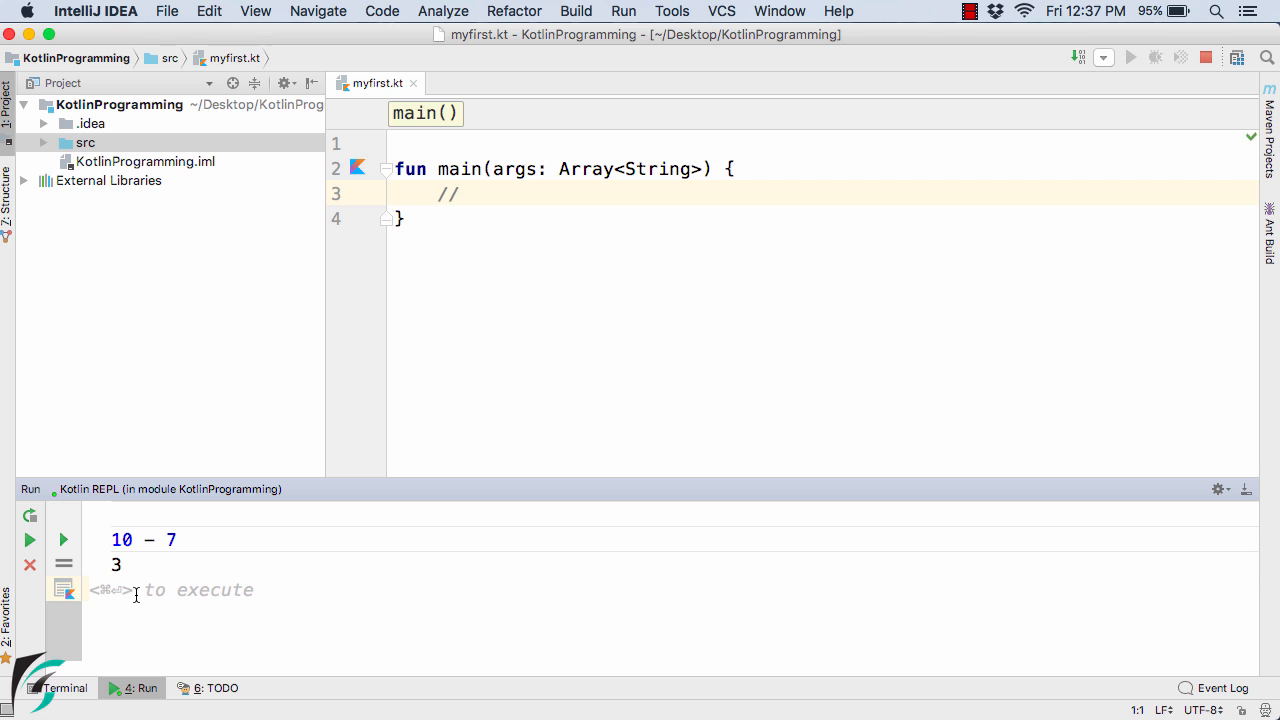
pyautogui.moveTo(122, 592)
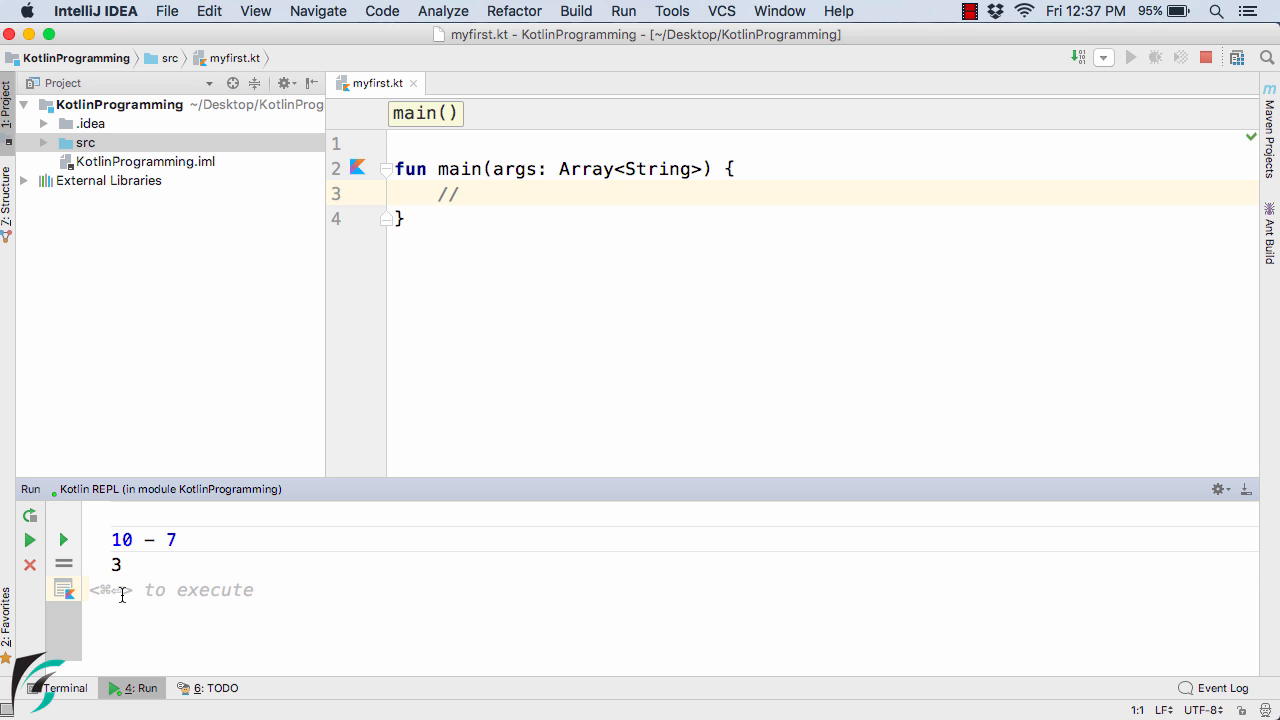
pyautogui.write('10')
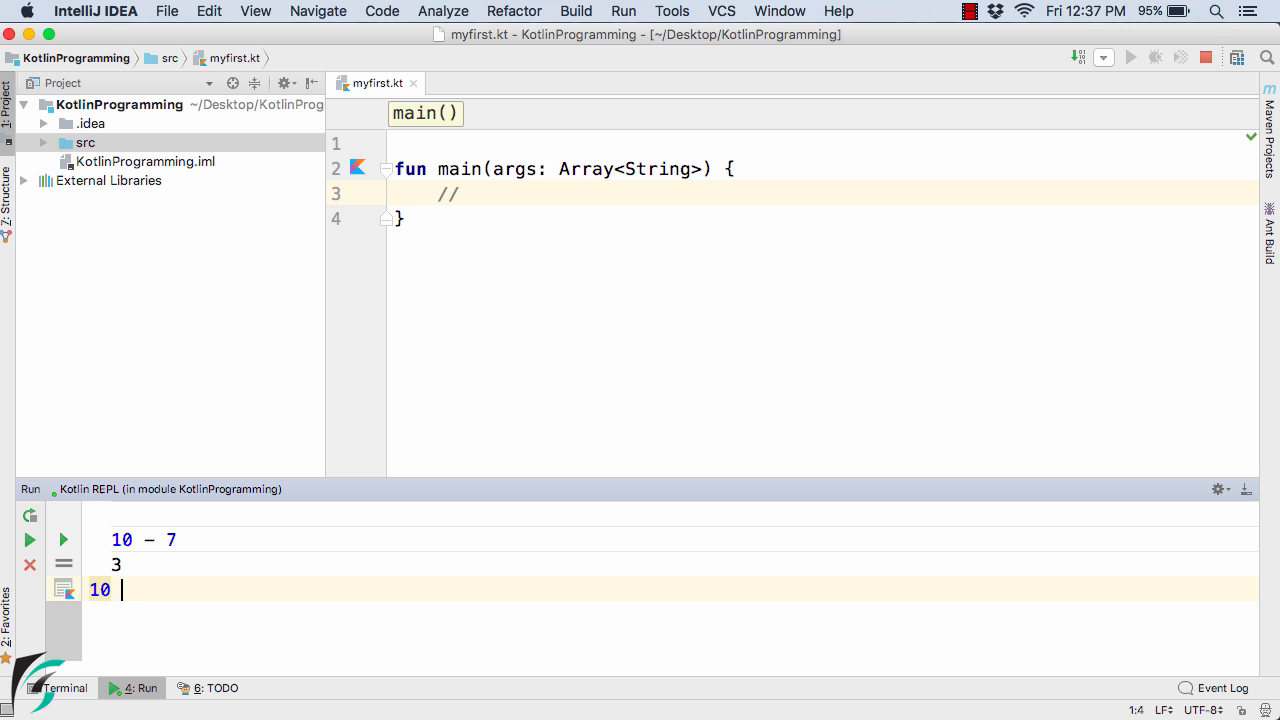
pyautogui.write('/ 7')
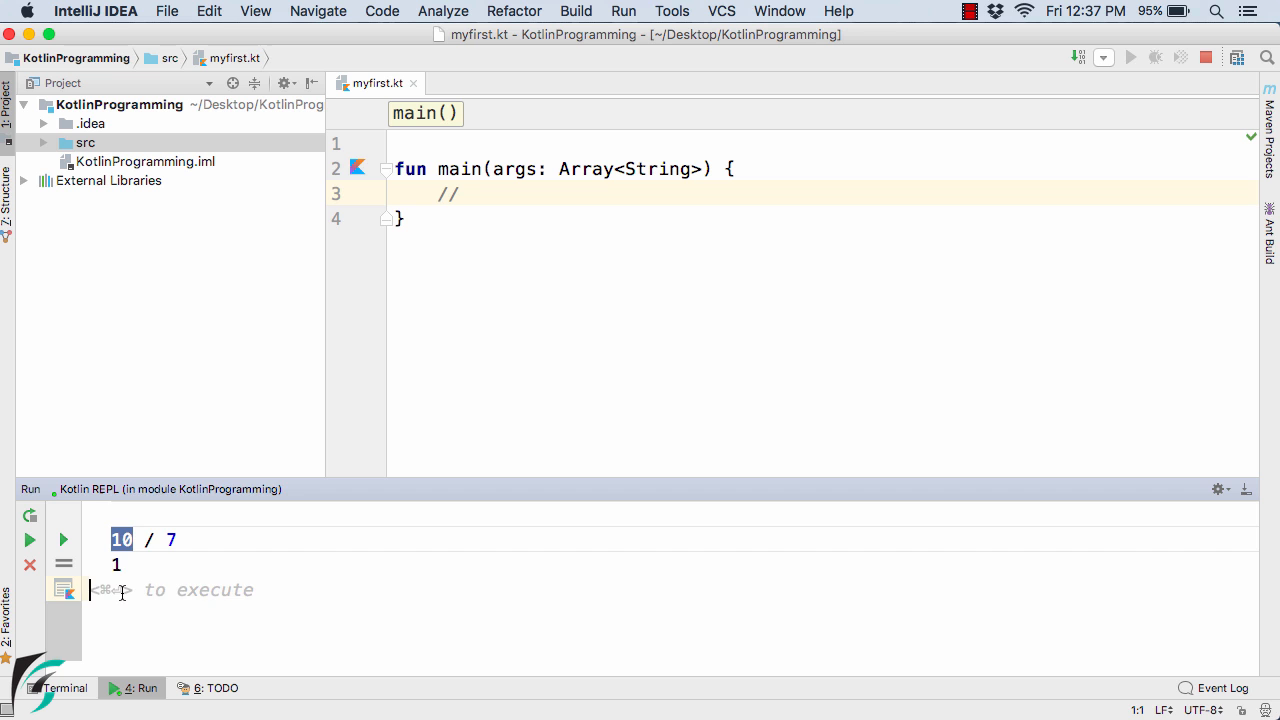
# Evaluate 10.0 / 7 and highlight the 1.4285714285714286 result
pyautogui.write('10.0')
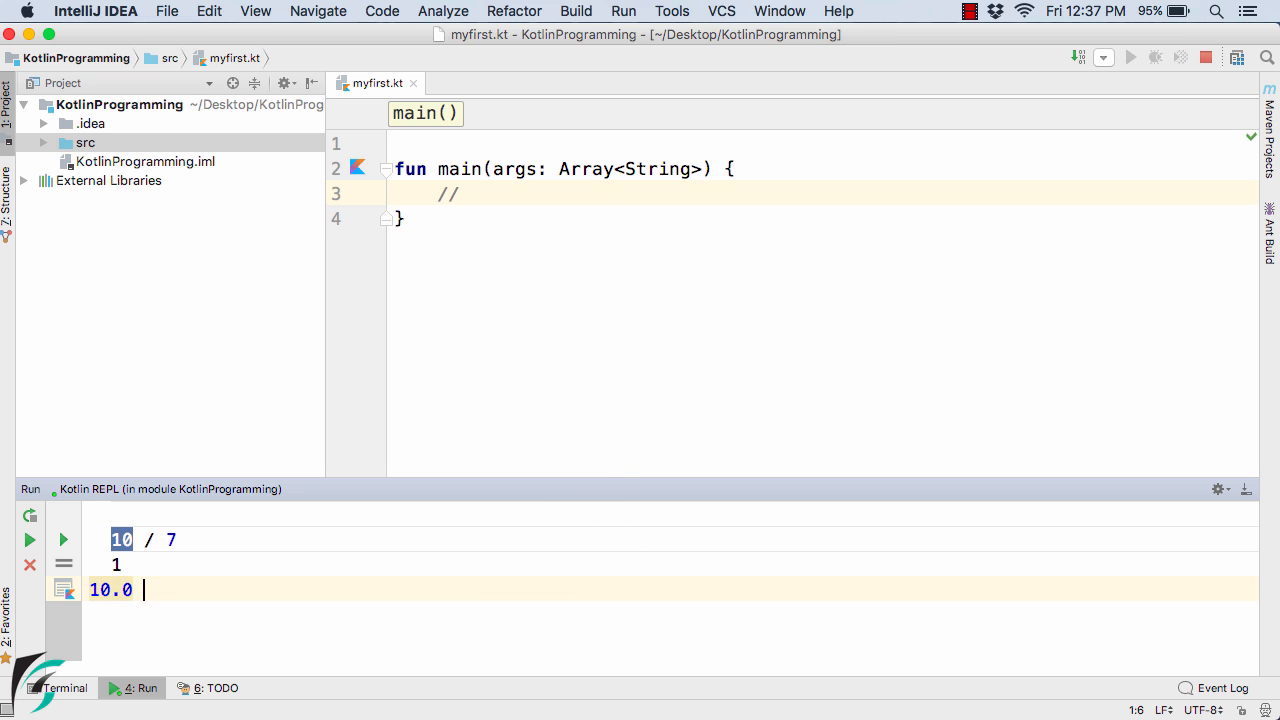
pyautogui.write('/ 7')
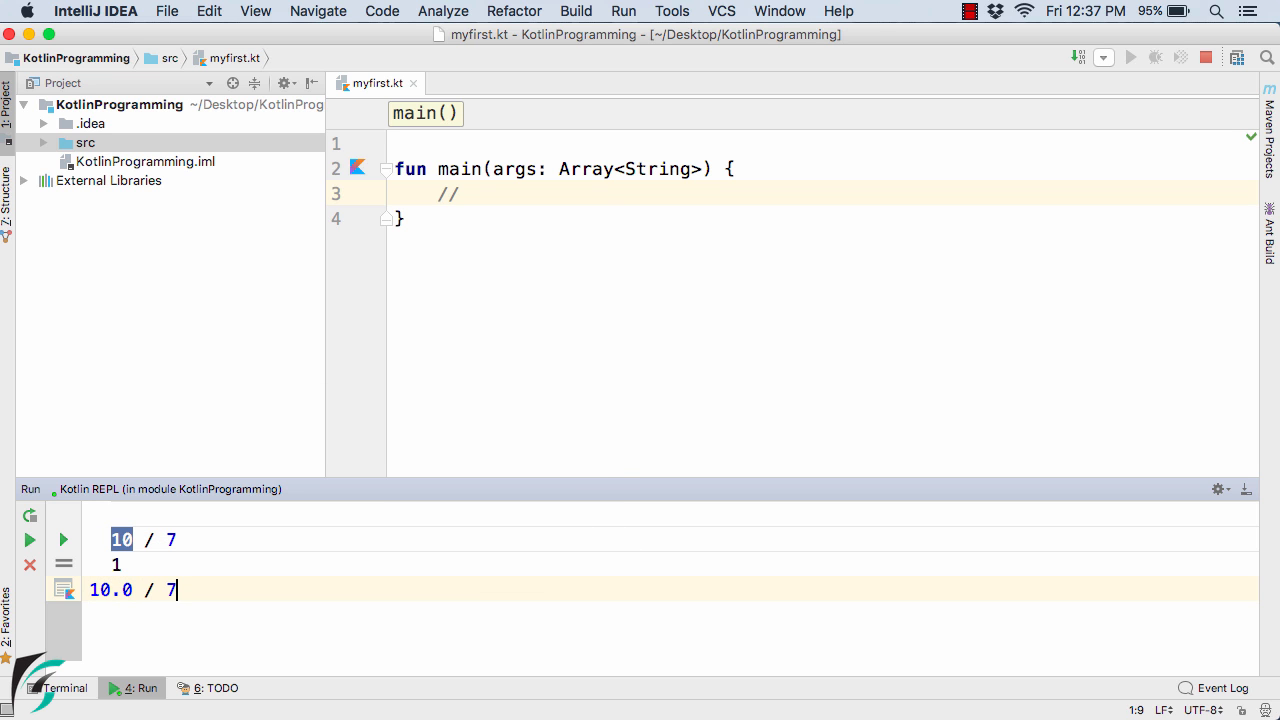
pyautogui.press('enter')
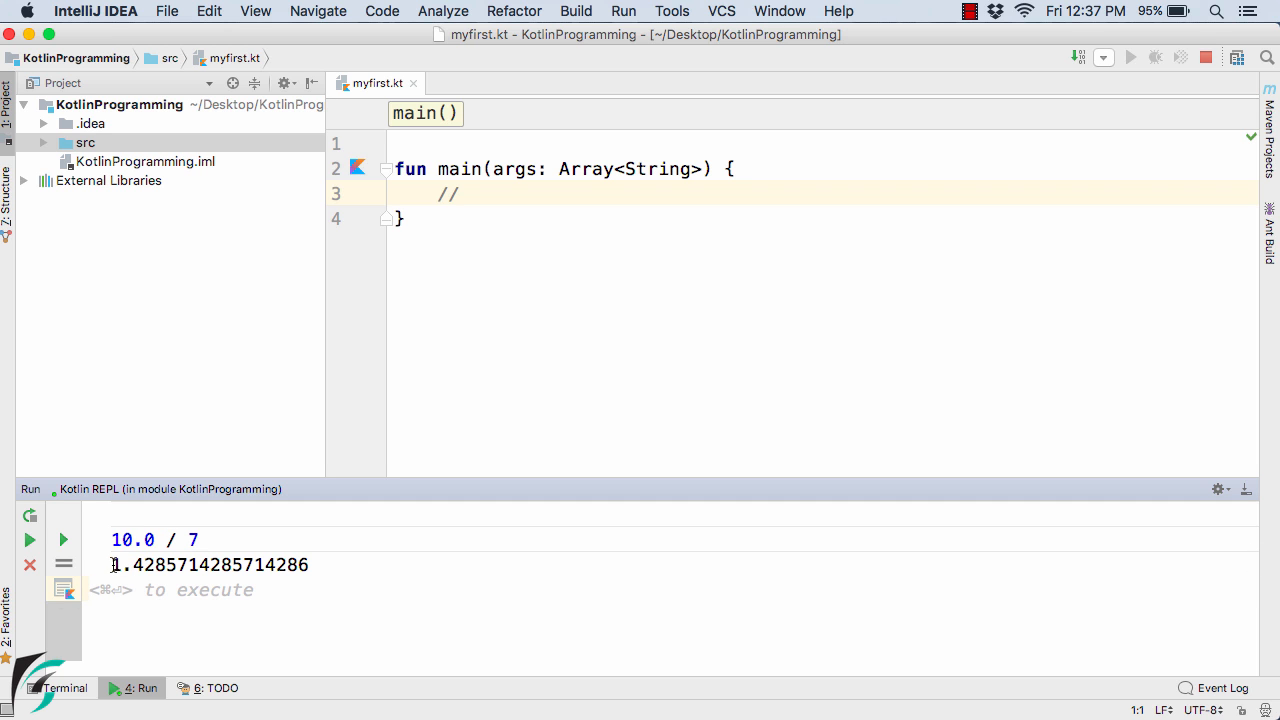
pyautogui.tripleClick(210, 566)
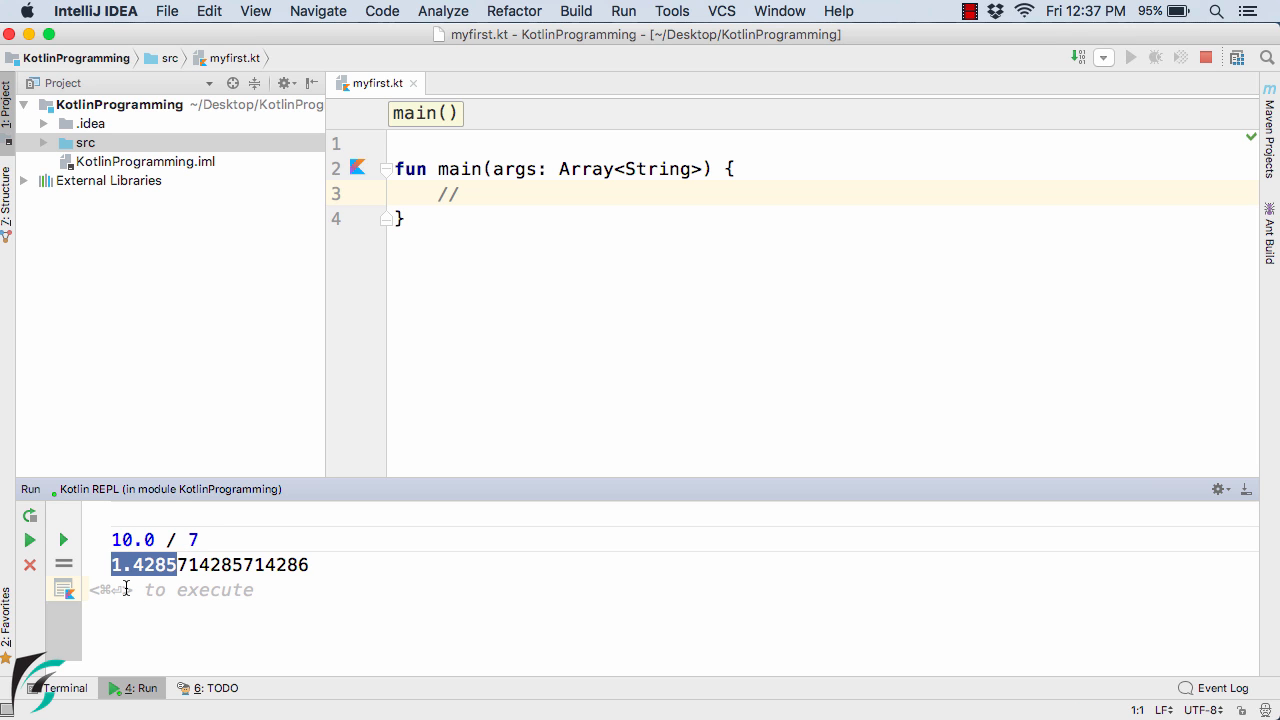
# Execute print("Hello") in the REPL and highlight the Hello output
pyautogui.write('print("')
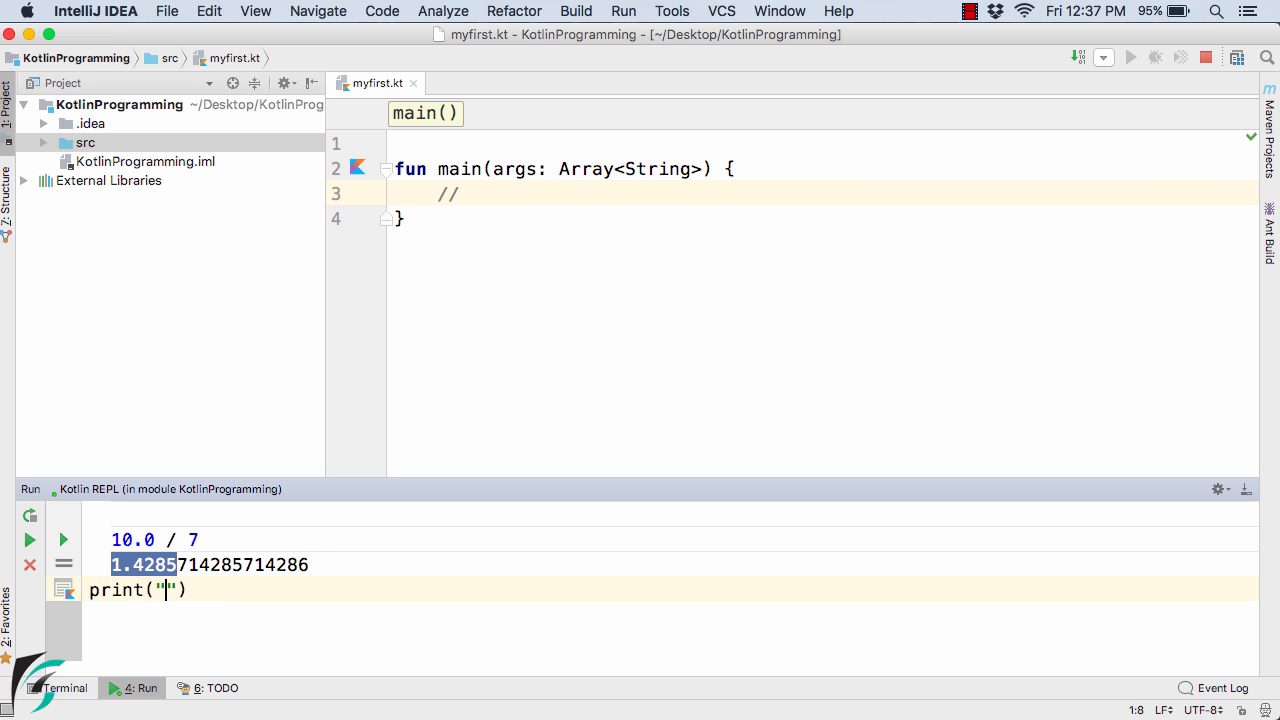
pyautogui.write('Hello')
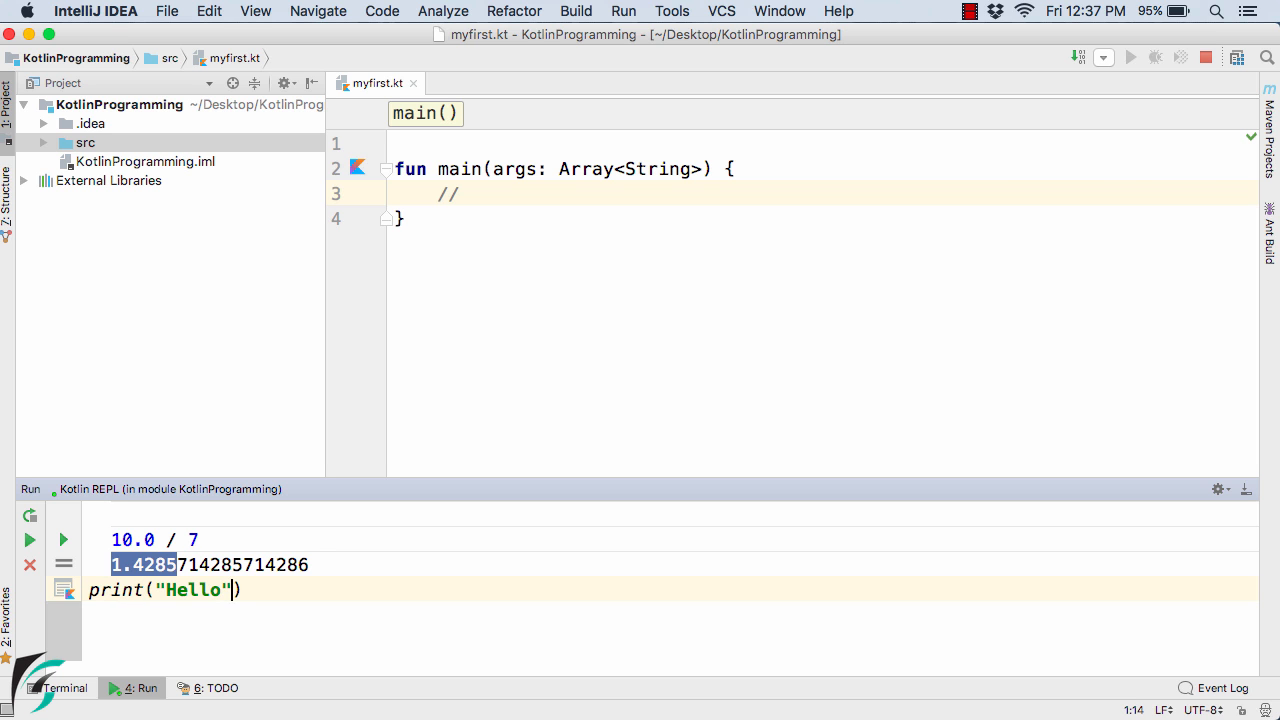
pyautogui.press('Cmd+Enter')
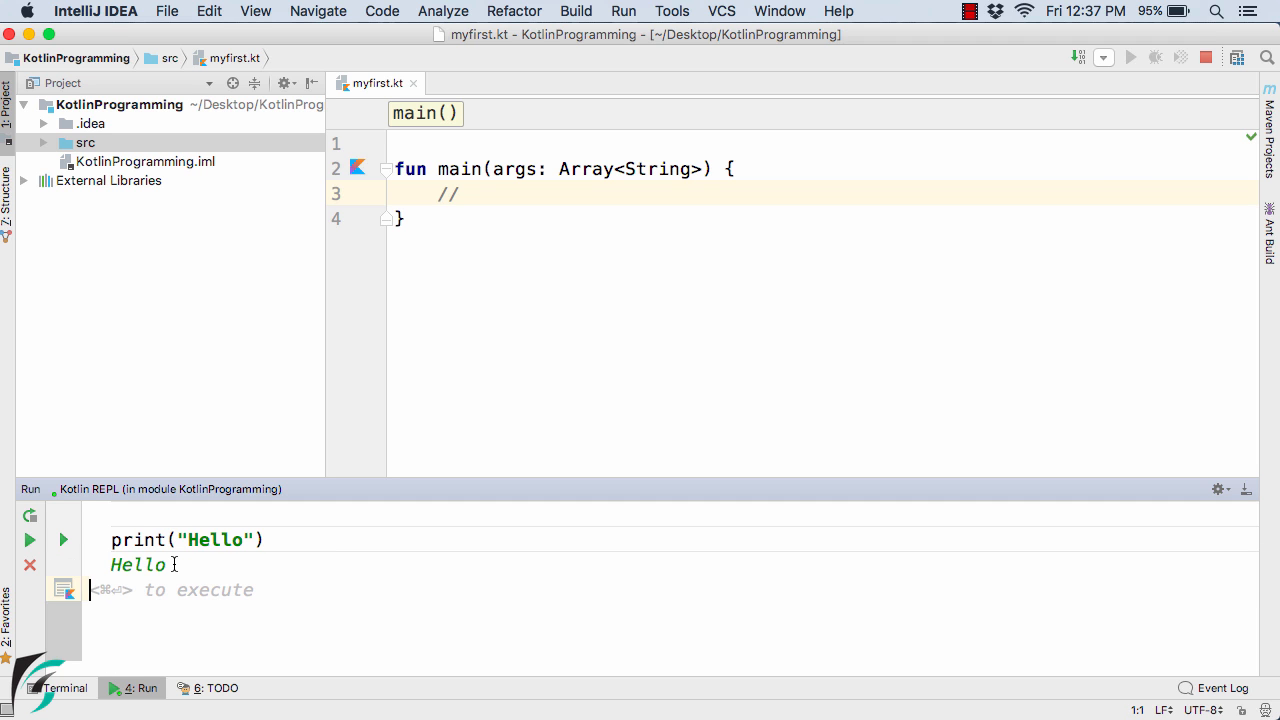
pyautogui.doubleClick(138, 564)
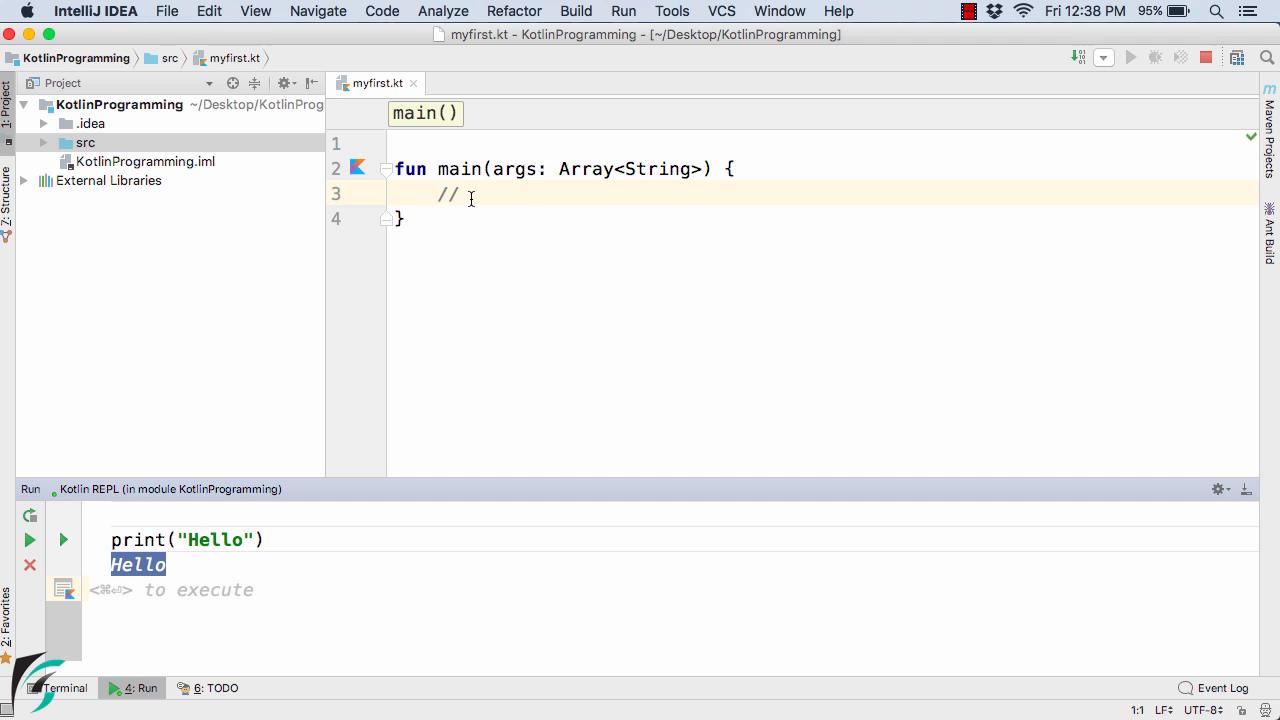
pyautogui.doubleClick(446, 193)
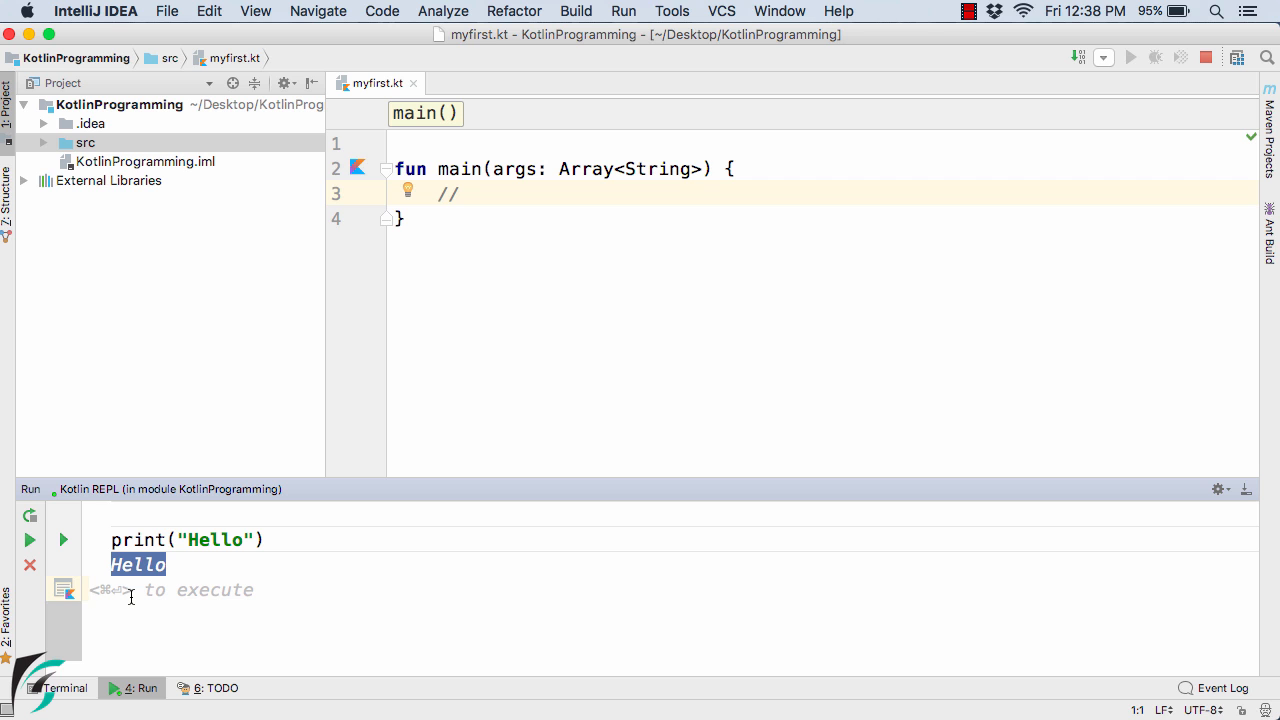
# Enter var str = "Hello ", str = str + "World", and print(str) as three REPL lines
pyautogui.write('var str = "Hello')
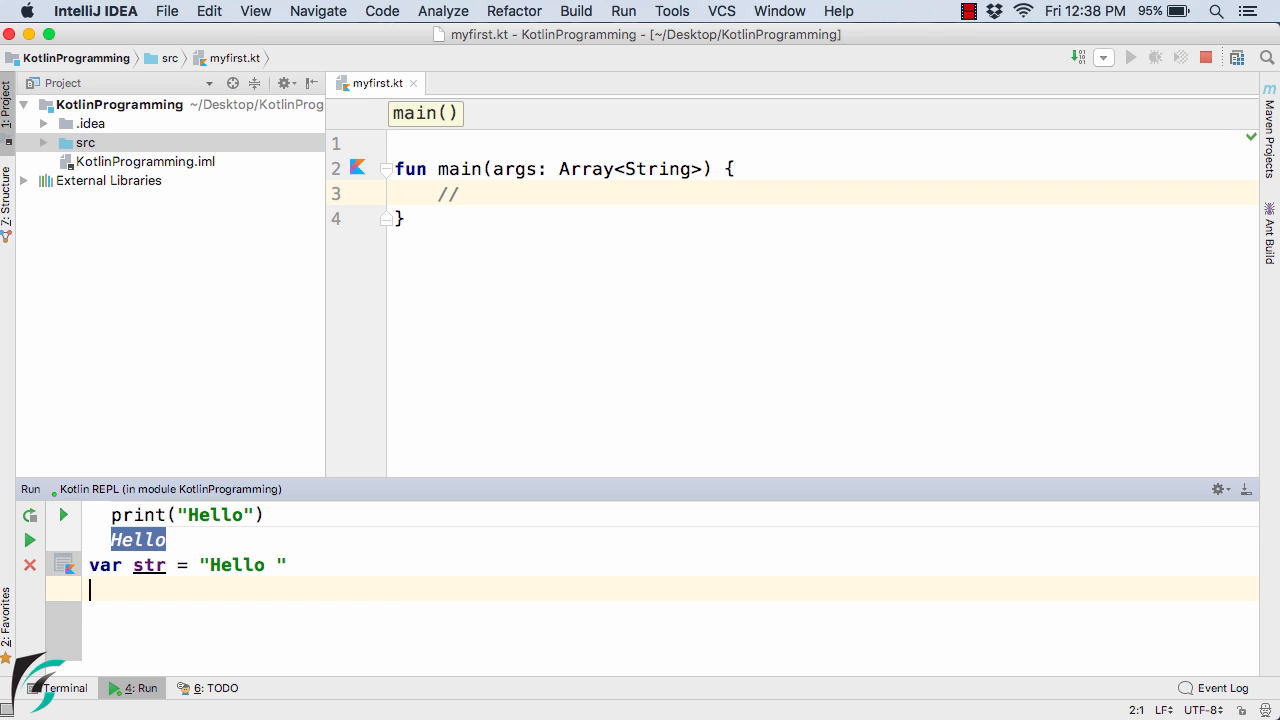
pyautogui.write('s')
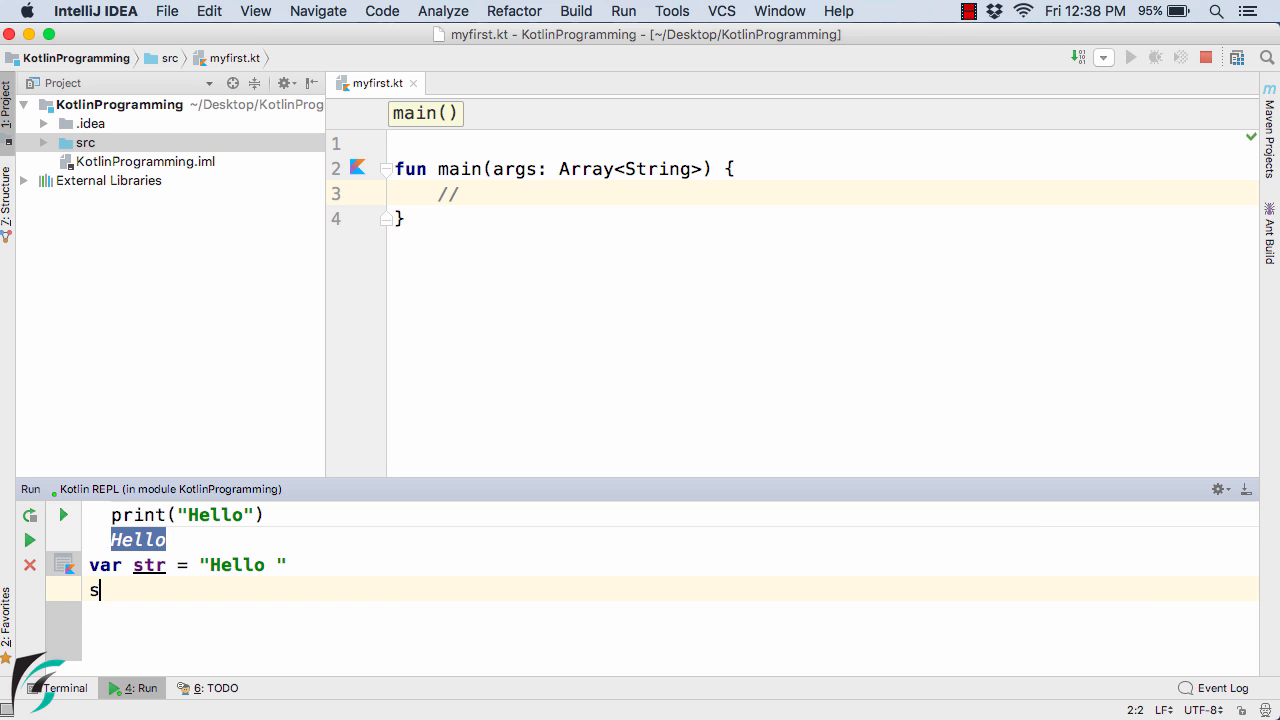
pyautogui.write('tr')
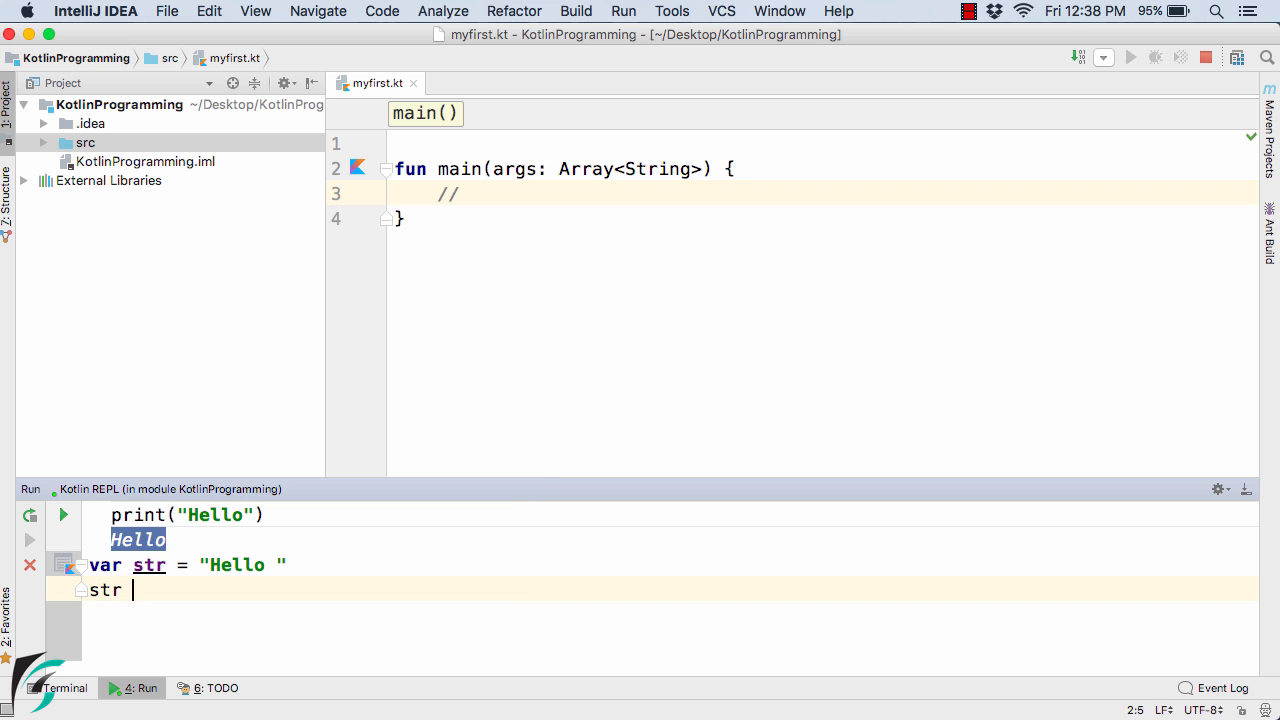
pyautogui.write('=')
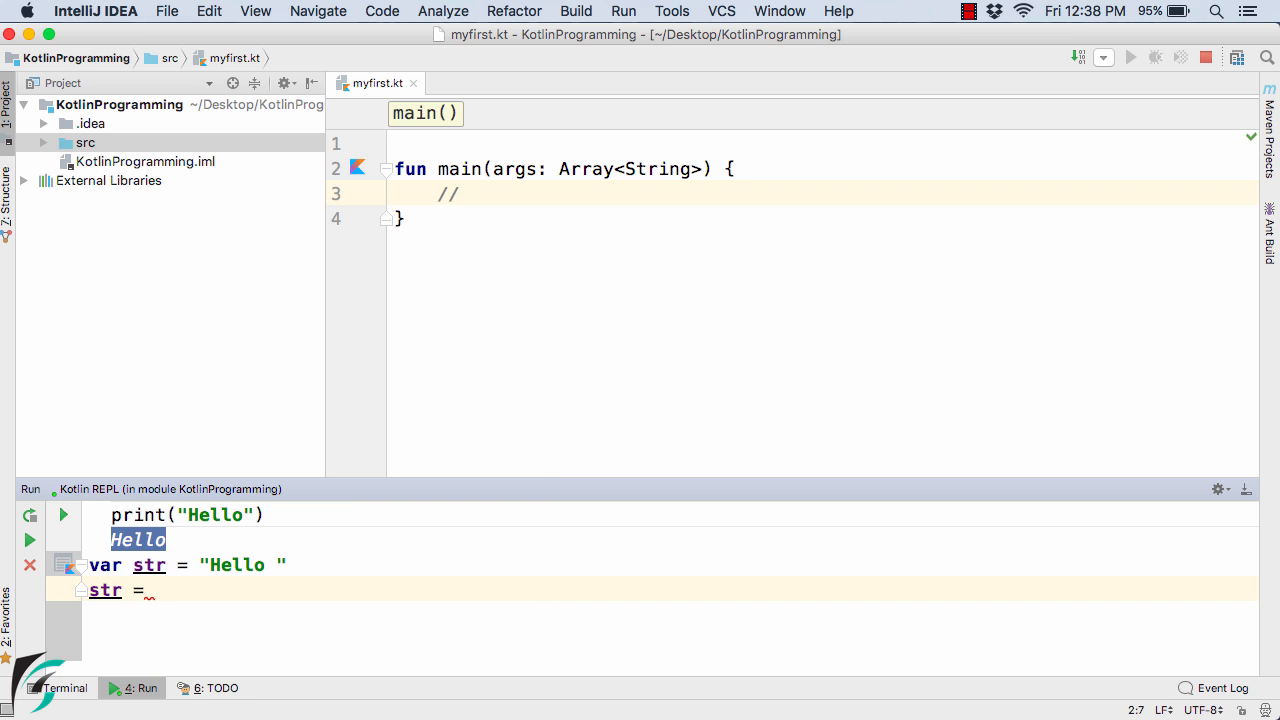
pyautogui.write('str +')
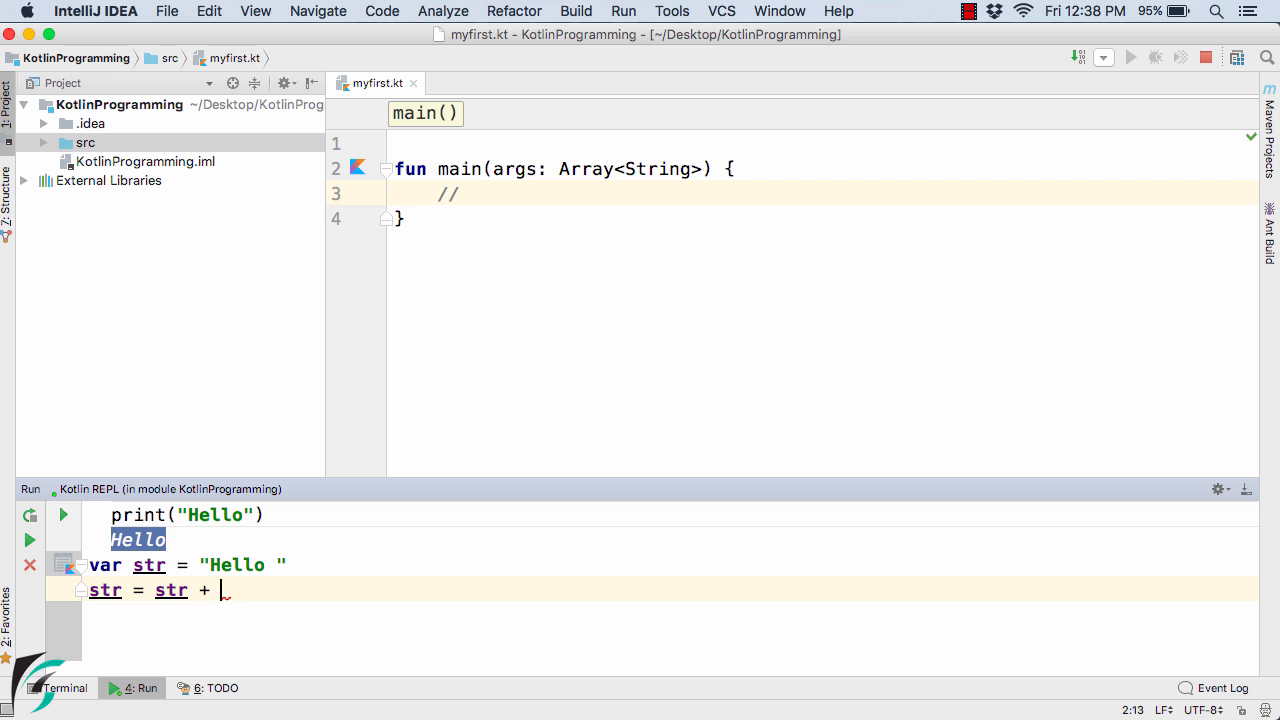
pyautogui.write('"World"')
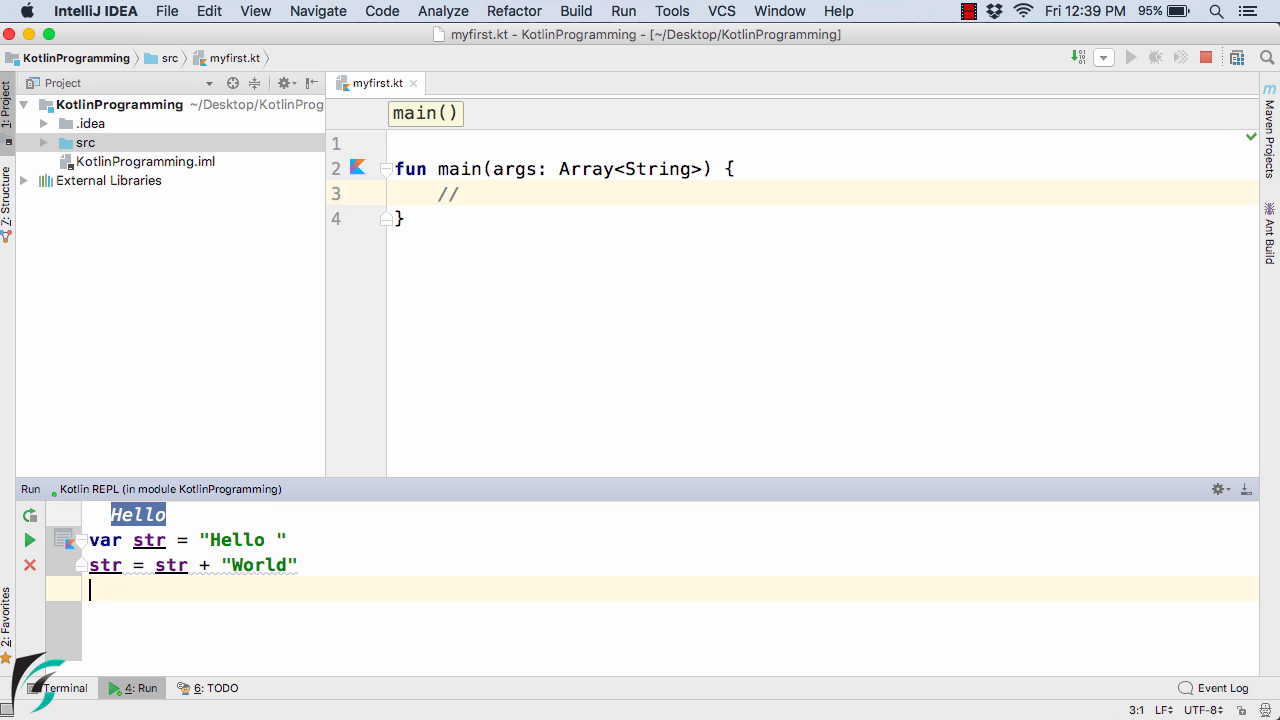
pyautogui.write('pri')
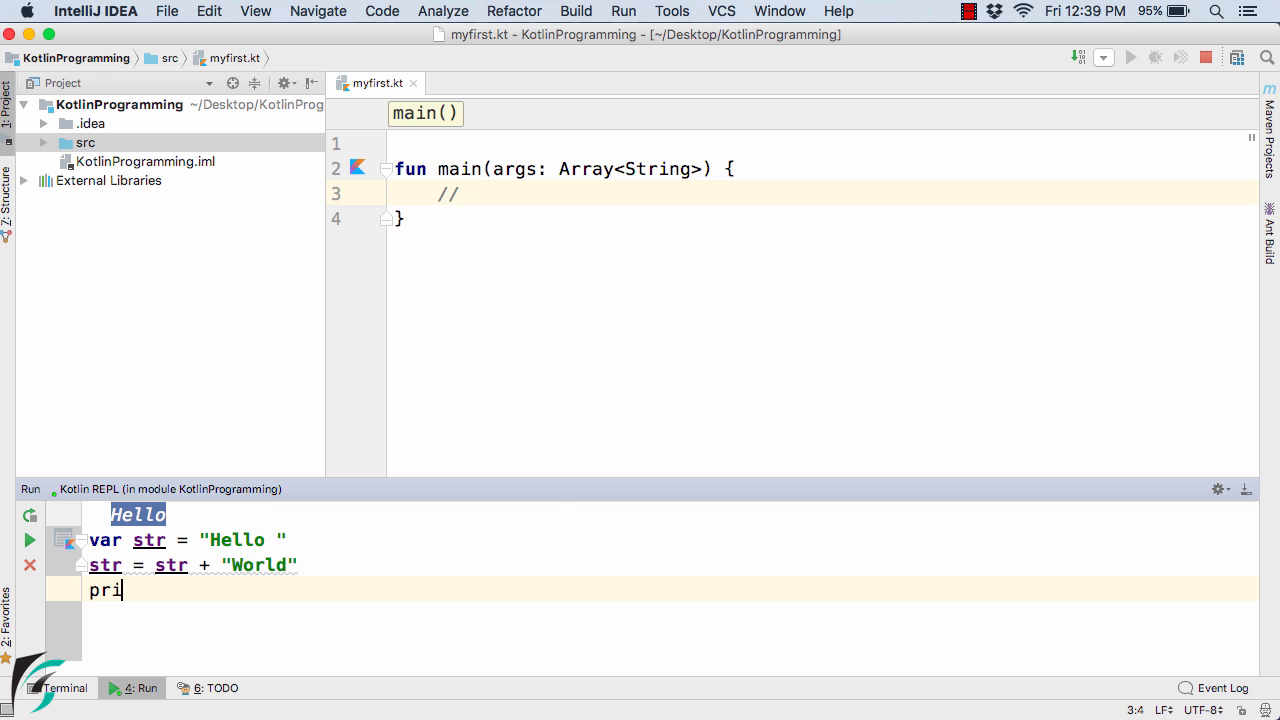
pyautogui.write('nt(s')
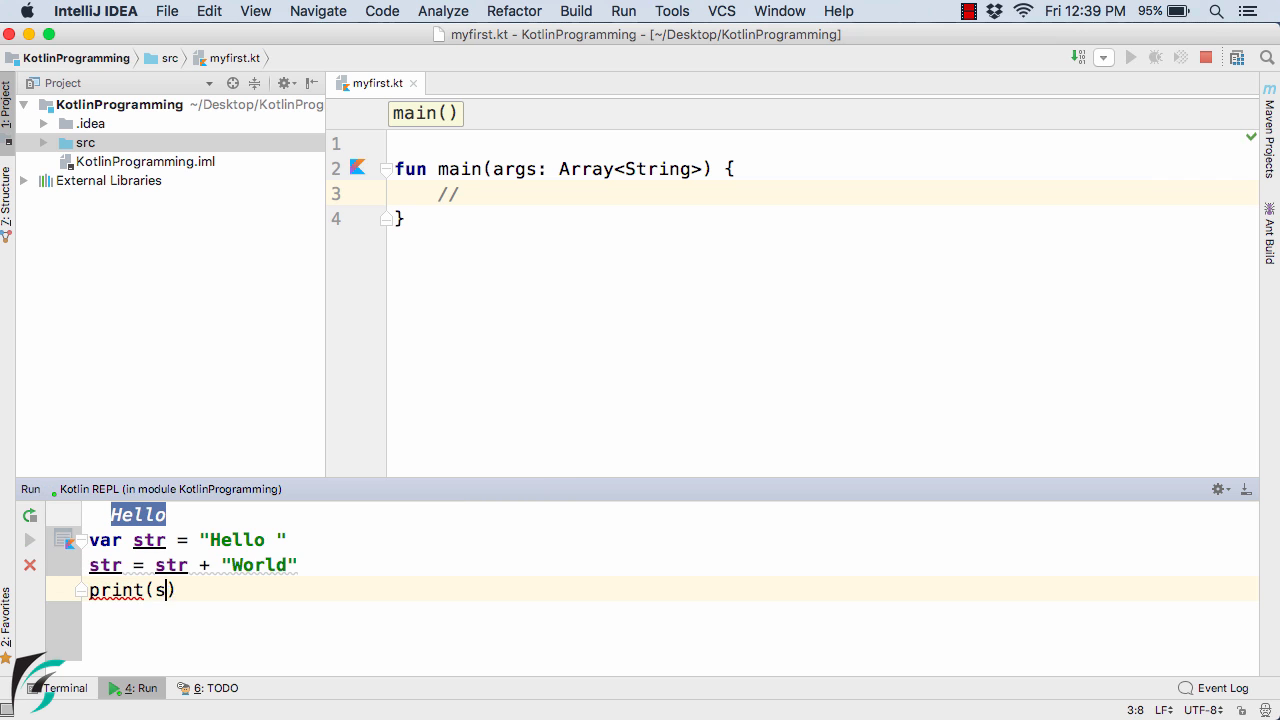
pyautogui.write('tr')
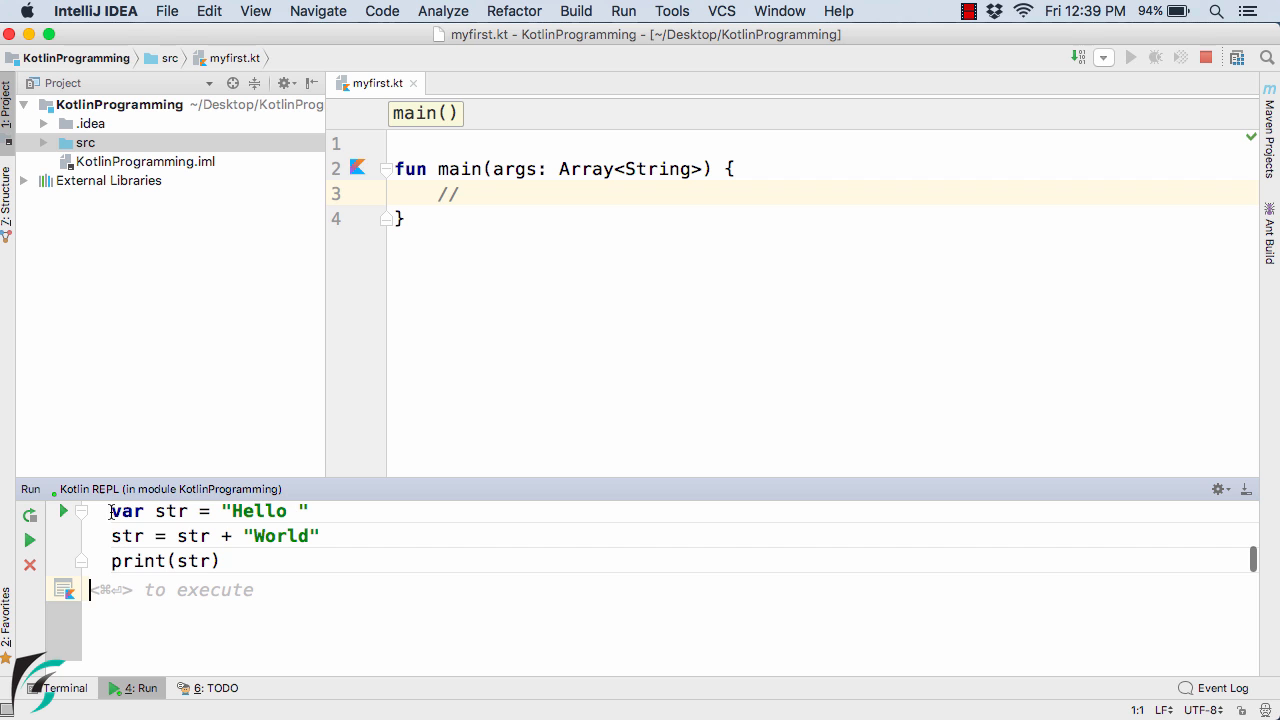
pyautogui.moveTo(112, 511); pyautogui.dragTo(222, 560)
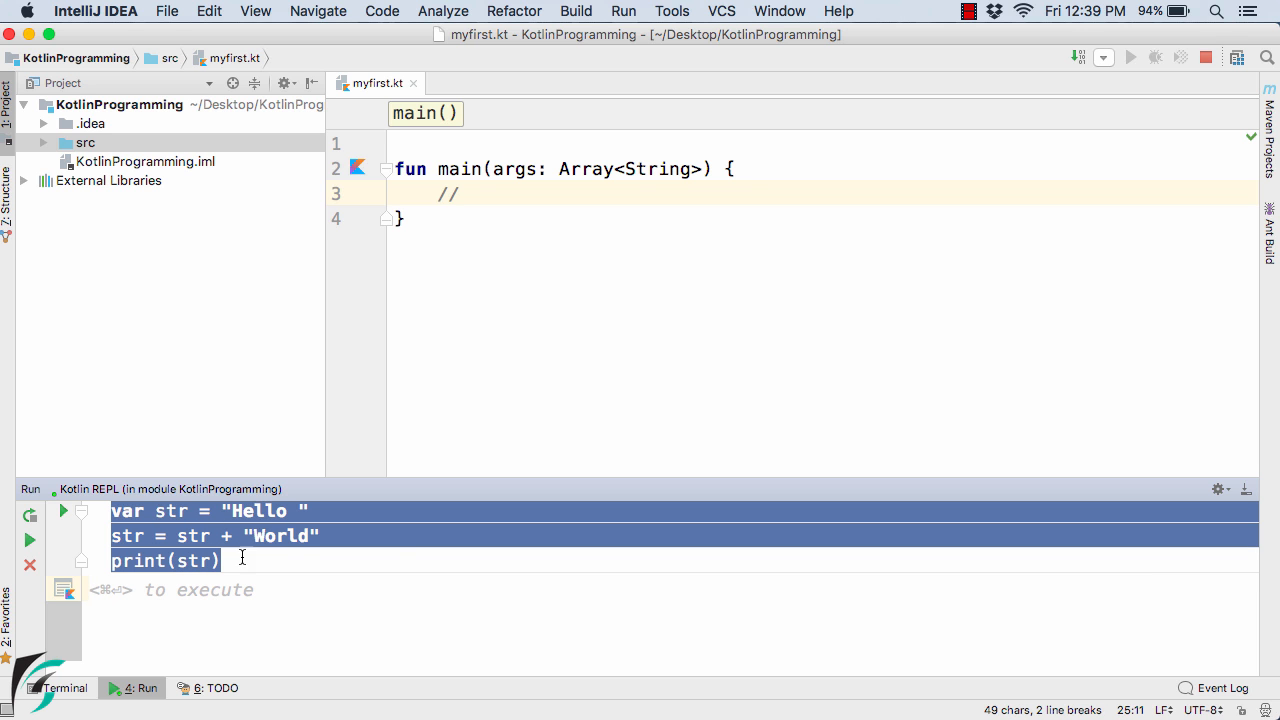
pyautogui.click(233, 575)
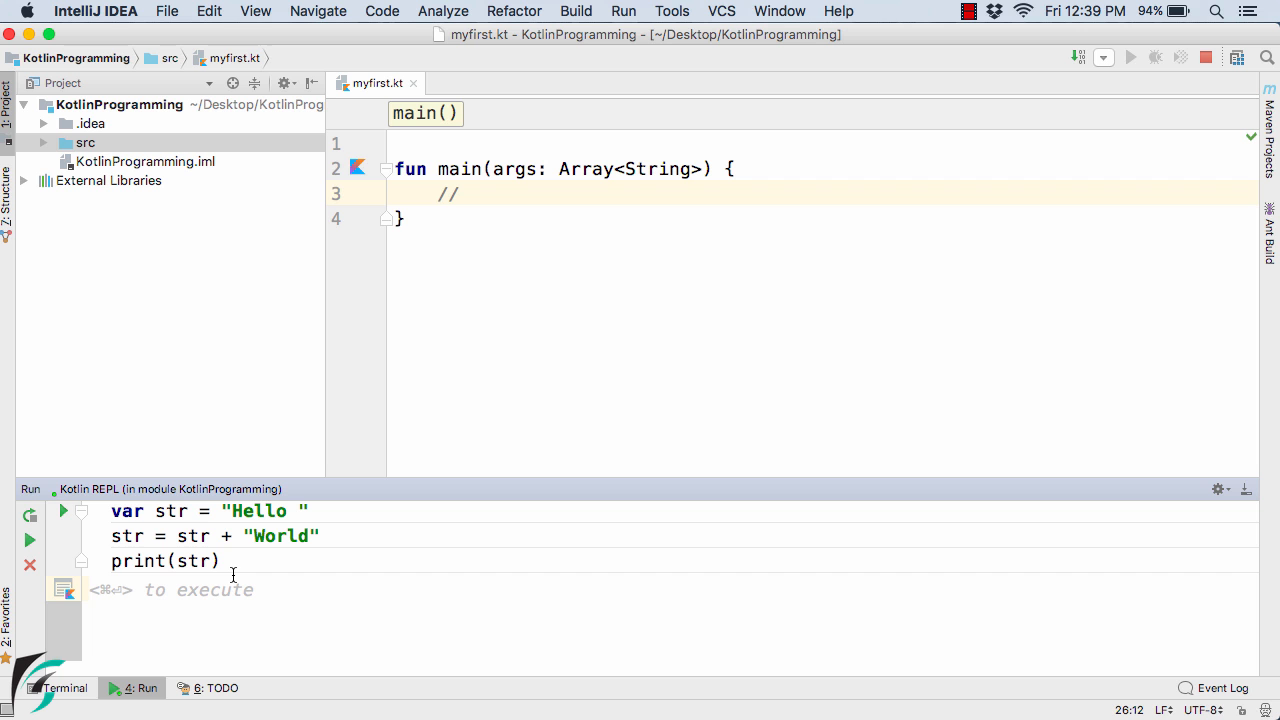